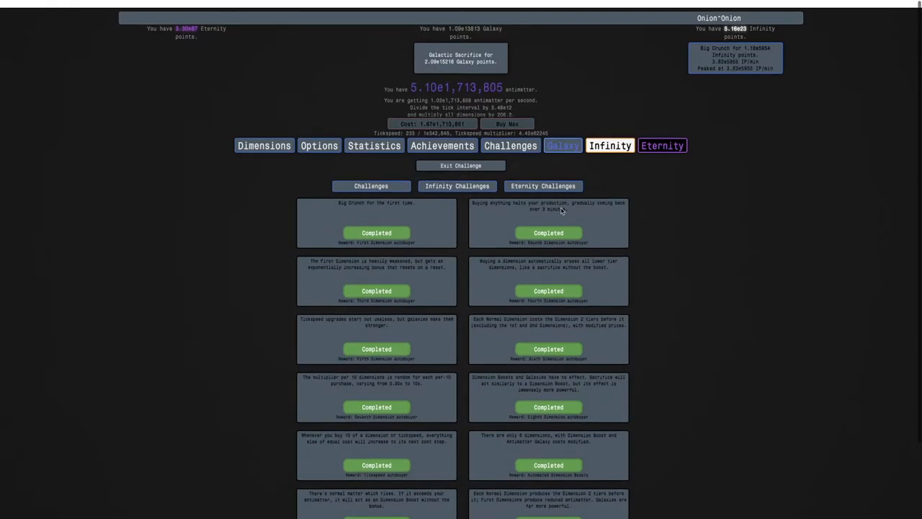
# Step: View the Eternity Challenges list with one challenge completed and the rest locked
pyautogui.click(542, 186)
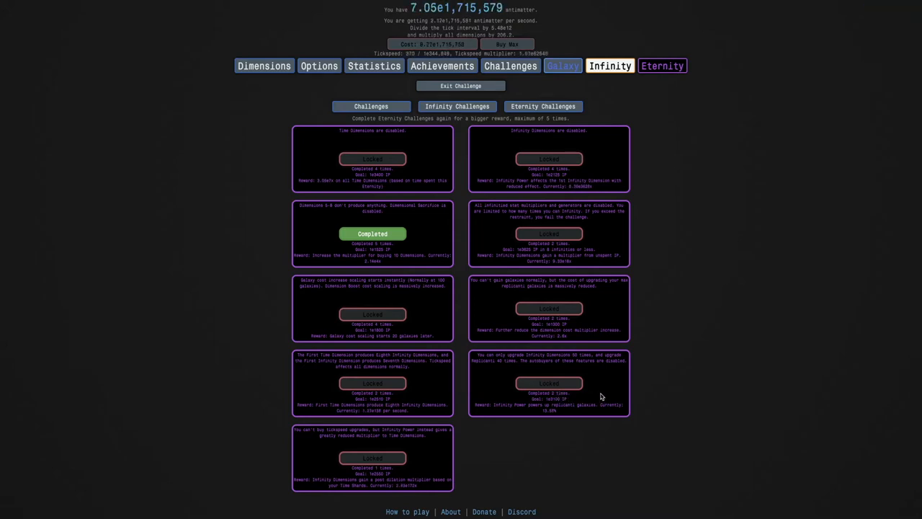
pyautogui.moveTo(488, 392)
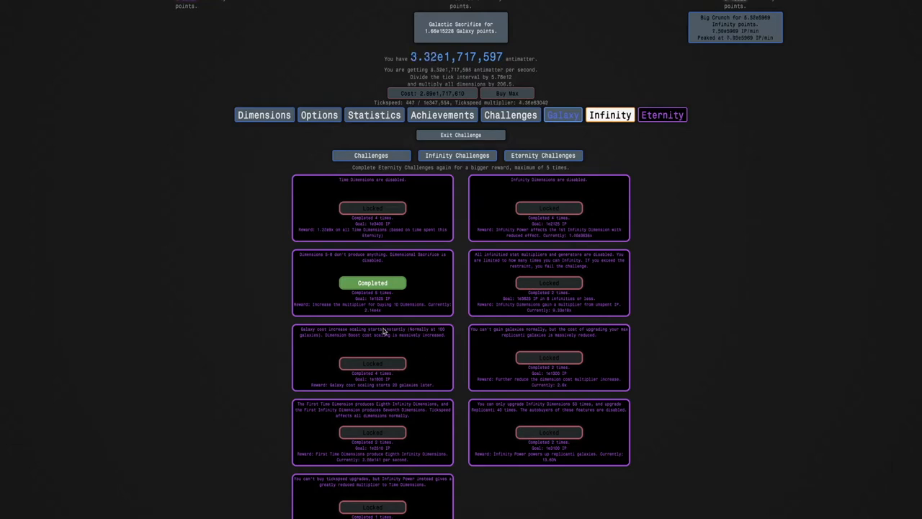
# Step: Buy more time studies in the tree, then return to Eternity Challenges where EC6 is running
pyautogui.click(663, 115)
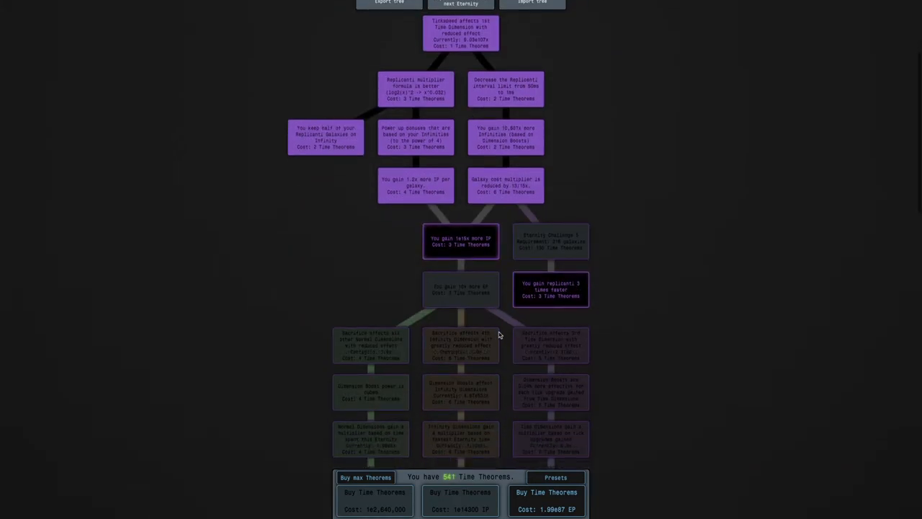
pyautogui.scroll(-3)
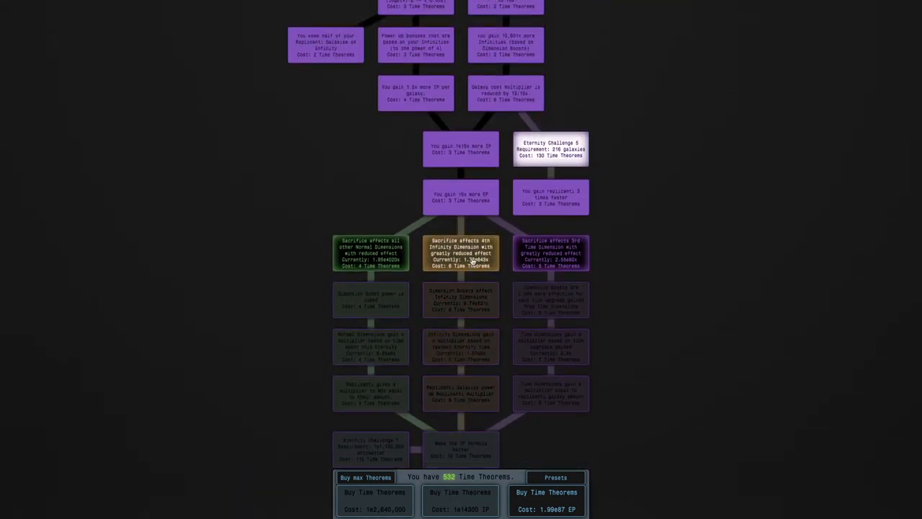
pyautogui.scroll(-3)
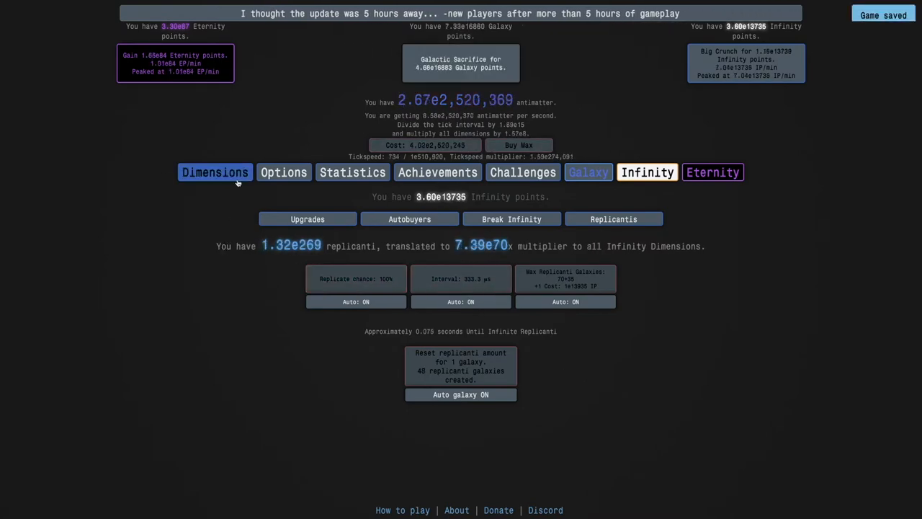
pyautogui.click(522, 173)
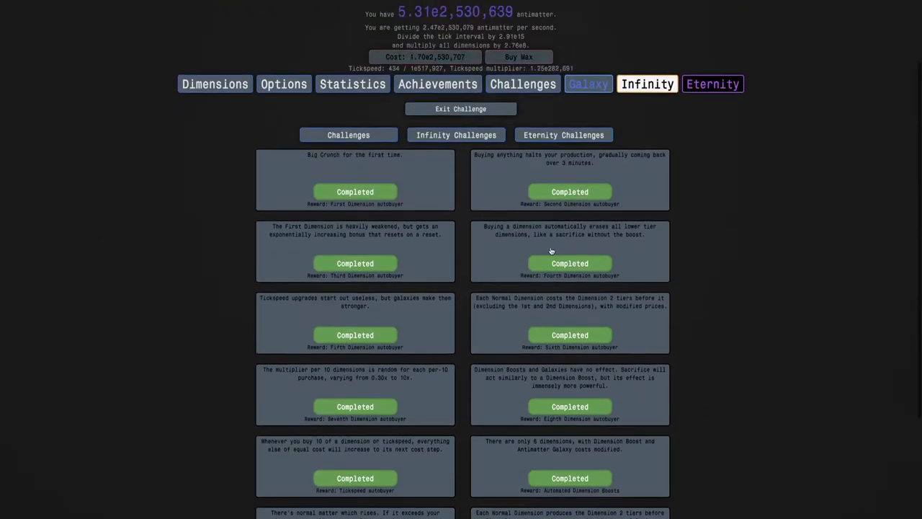
pyautogui.click(713, 84)
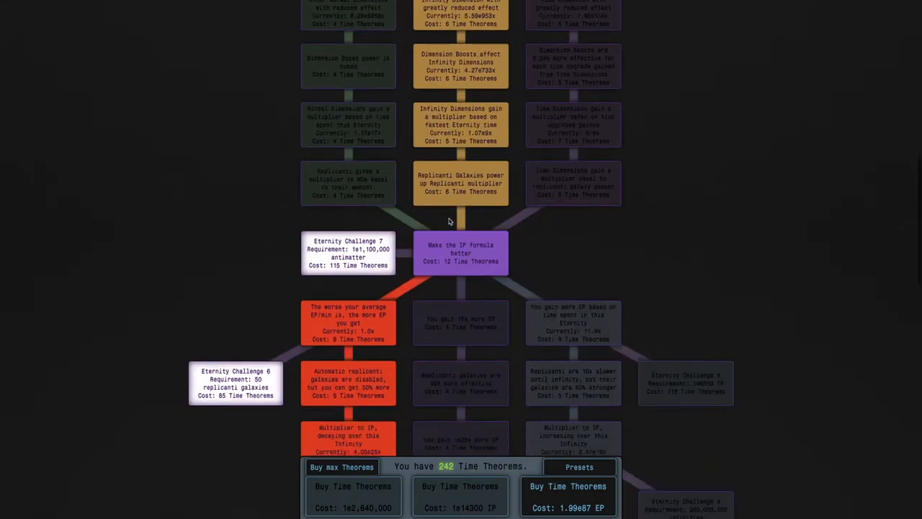
pyautogui.scroll(-3)
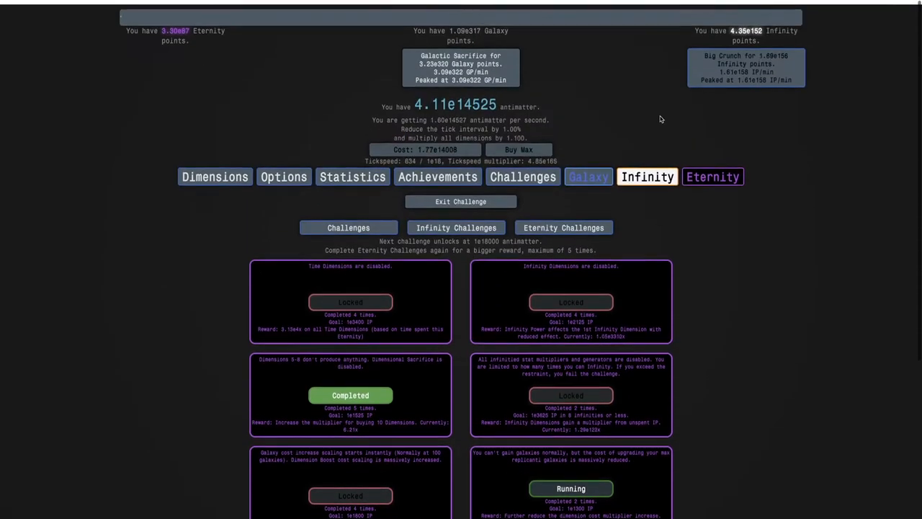
# Step: Check Galaxy upgrades and Eternity Challenges, then view the time study tree with 663 Time Theorems unspent
pyautogui.click(588, 176)
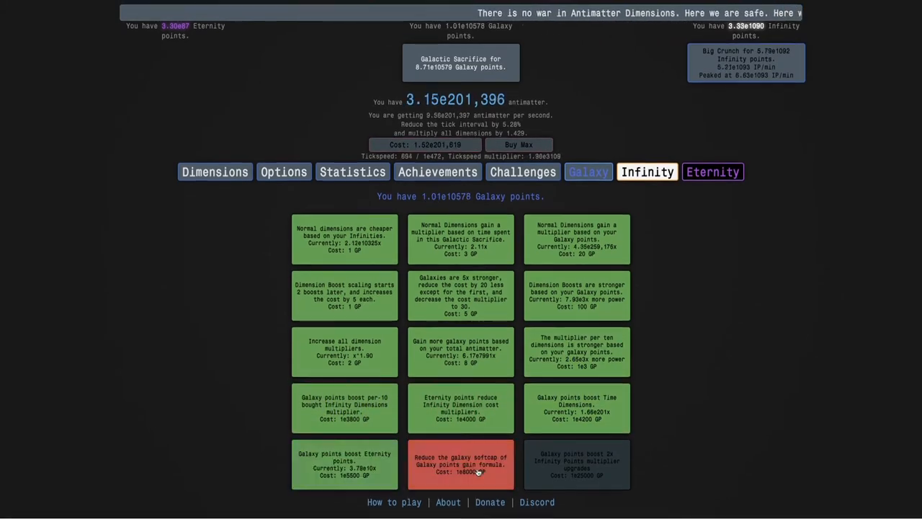
pyautogui.click(647, 172)
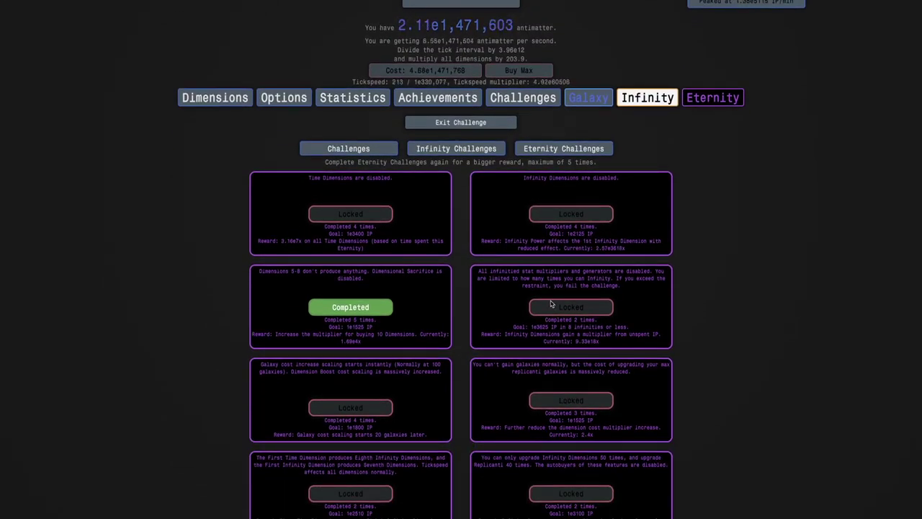
pyautogui.scroll(-3)
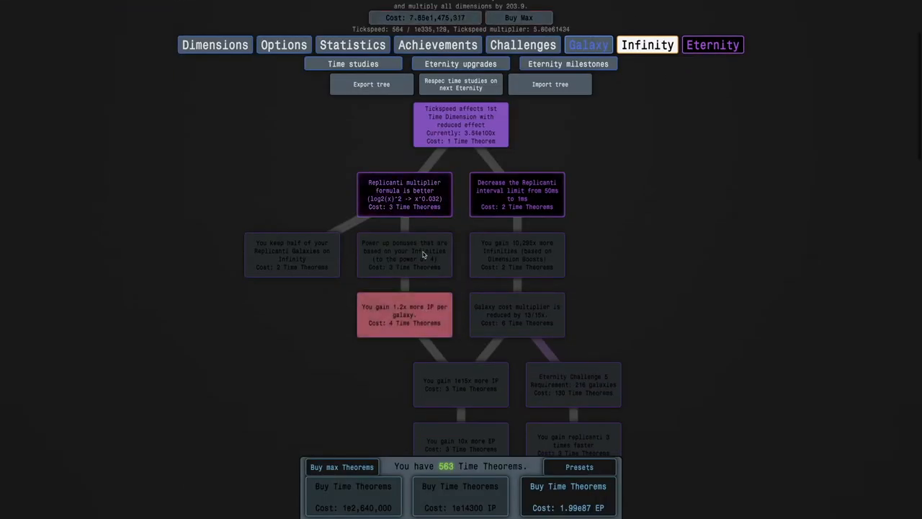
# Step: Buy the upper time studies down to 134 Time Theorems and confirm the last Eternity Challenge is startable
pyautogui.click(517, 314)
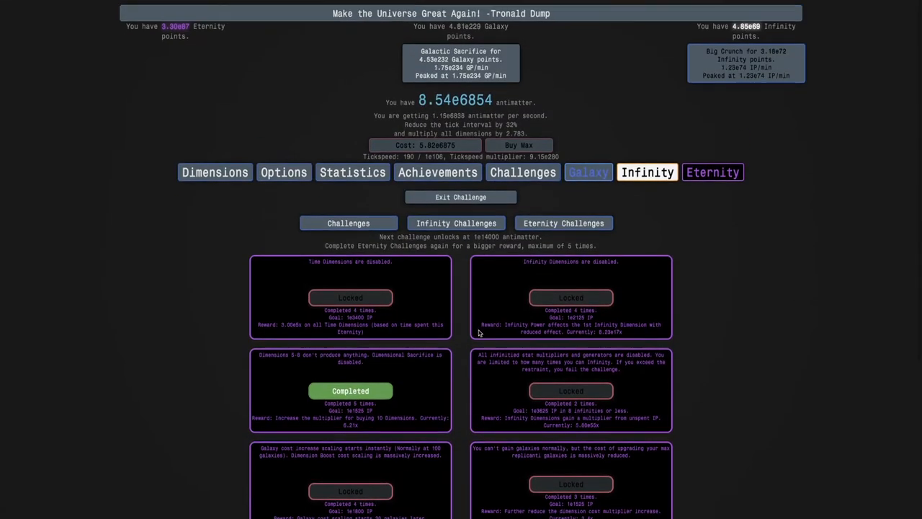
pyautogui.click(588, 171)
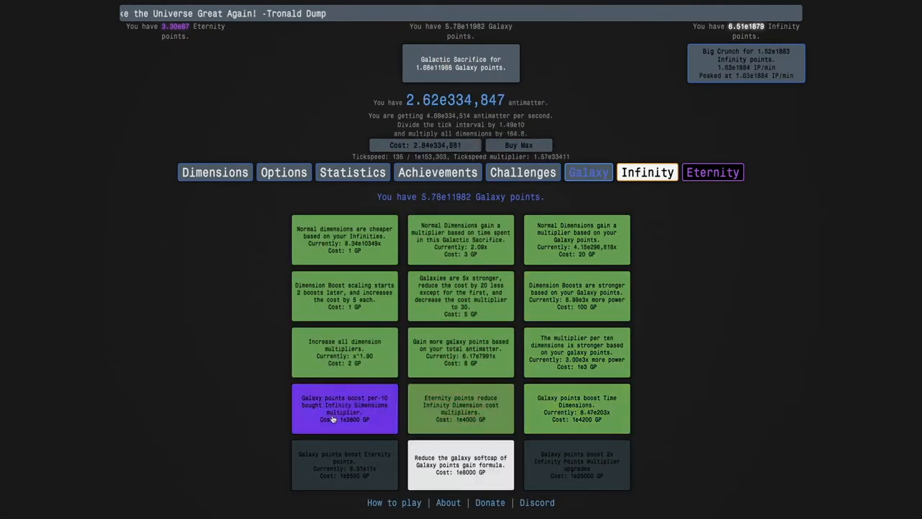
pyautogui.click(647, 173)
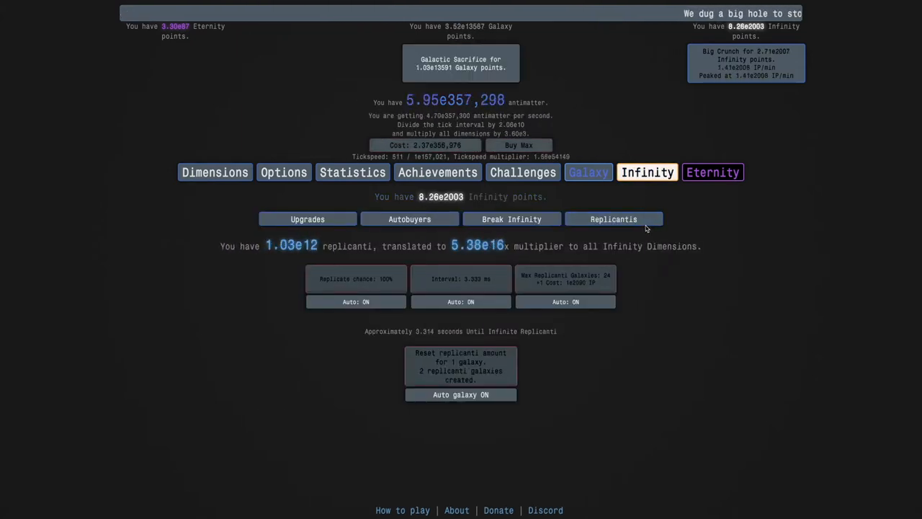
pyautogui.click(714, 173)
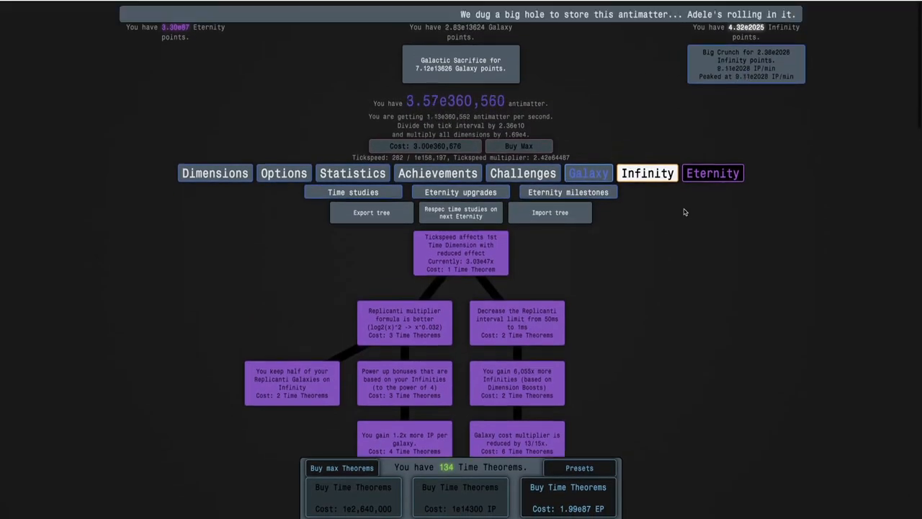
pyautogui.click(647, 173)
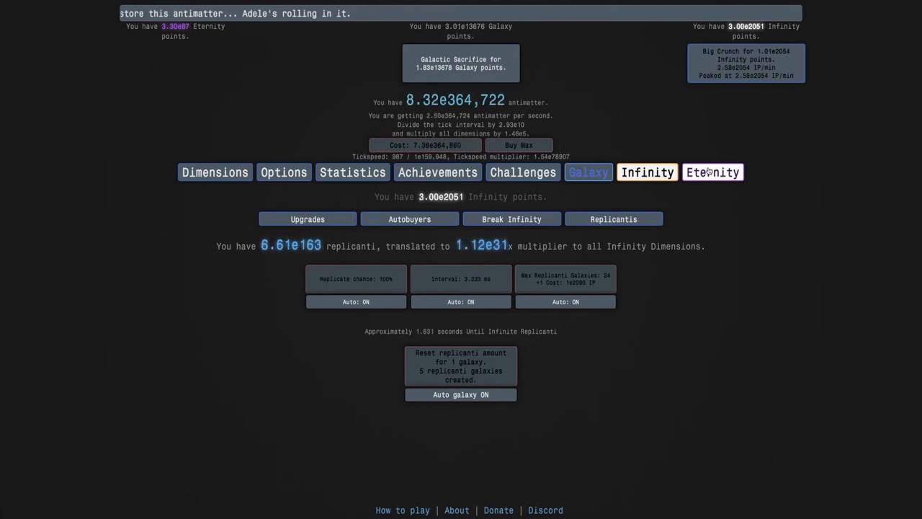
pyautogui.click(712, 171)
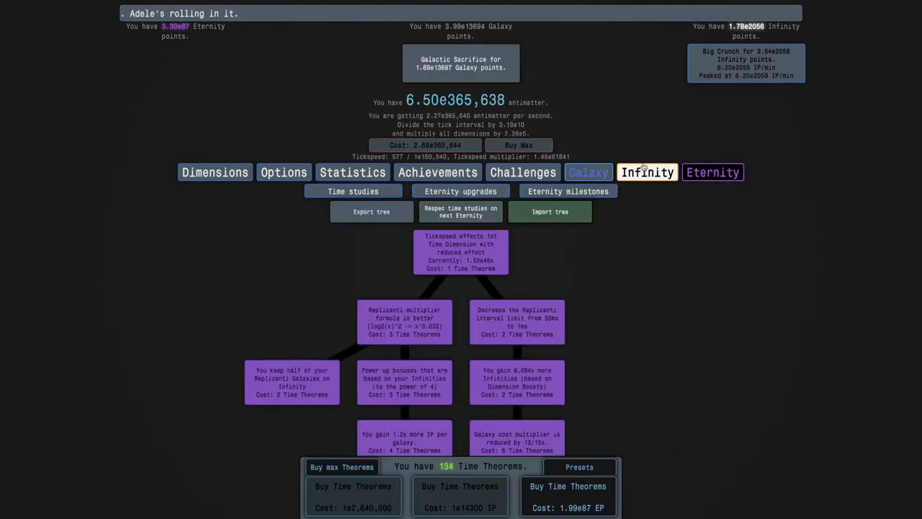
pyautogui.click(648, 171)
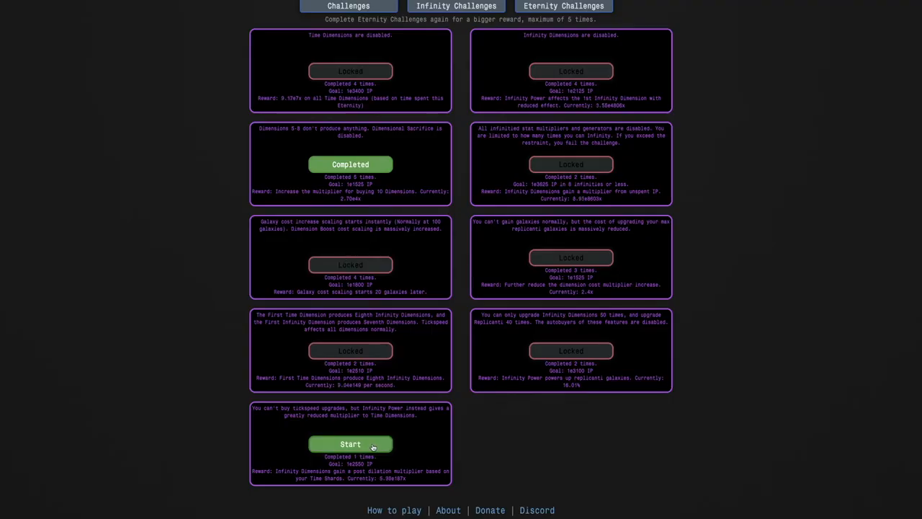
# Step: Start the last Eternity Challenge and check replicanti at 1.31e119
pyautogui.click(350, 444)
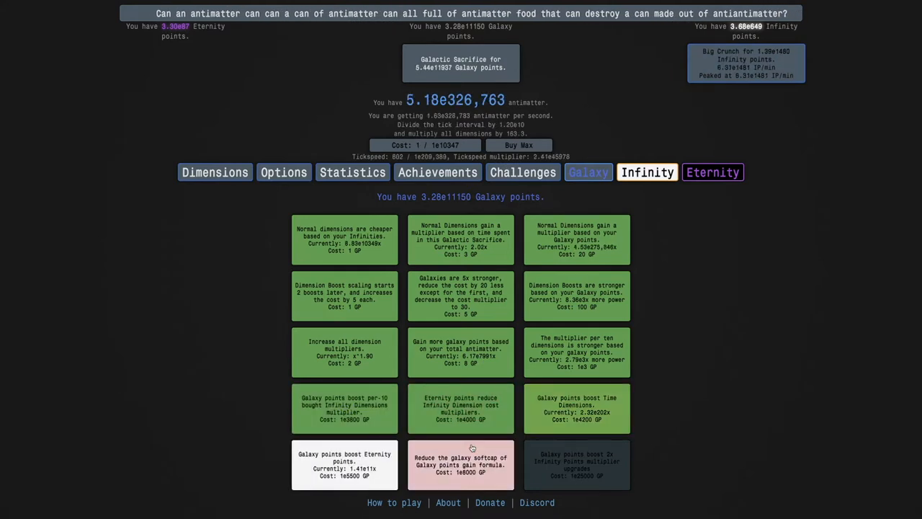
pyautogui.click(647, 173)
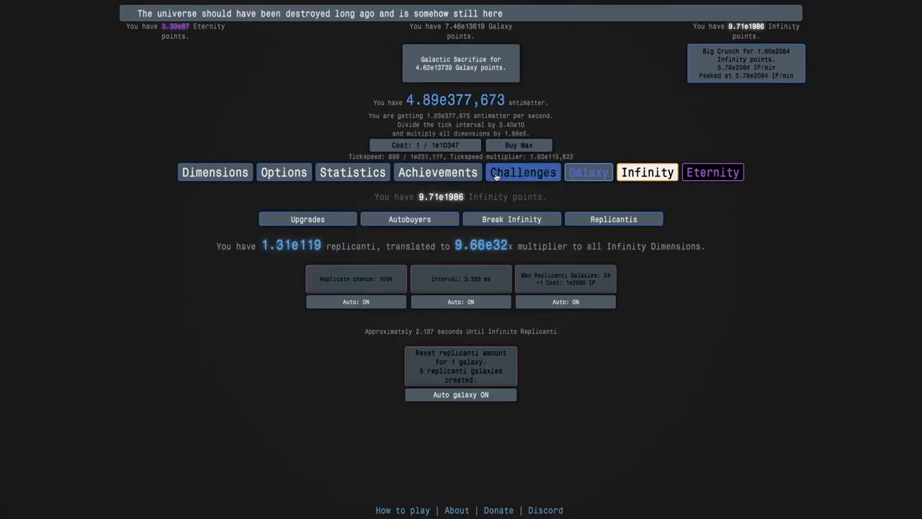
# Step: Review the Eternity Challenges list and antimatter dimensions mid-challenge
pyautogui.click(523, 172)
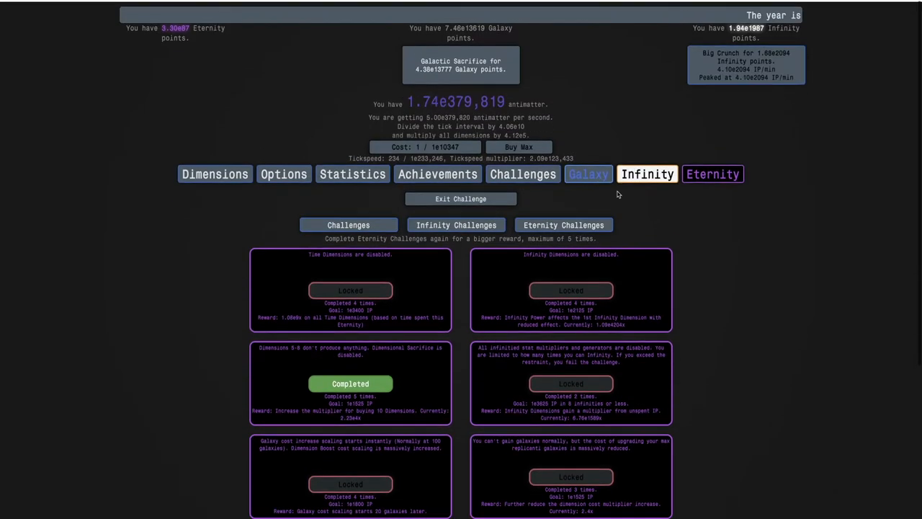
pyautogui.click(647, 173)
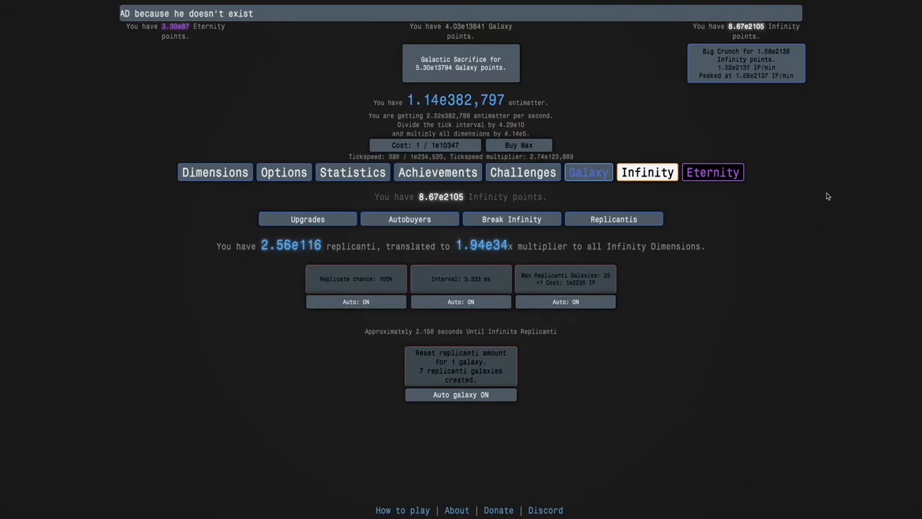
pyautogui.click(521, 173)
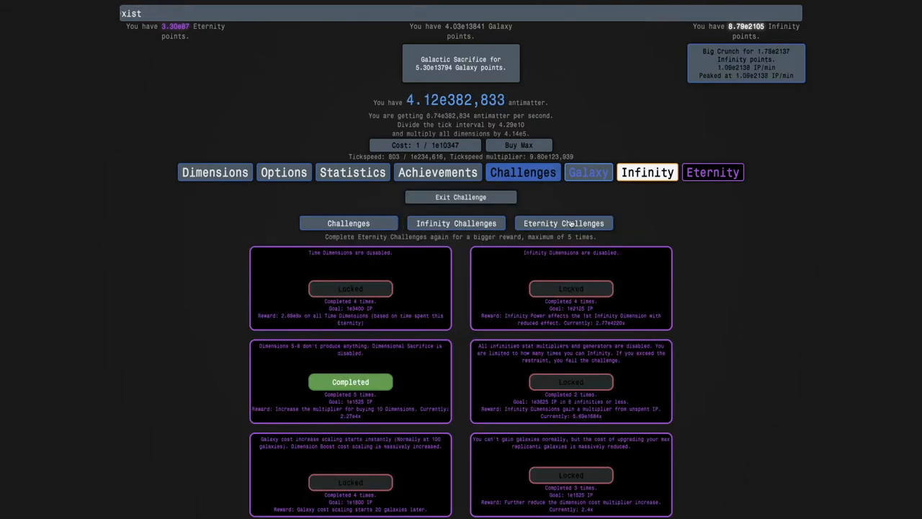
pyautogui.scroll(-3)
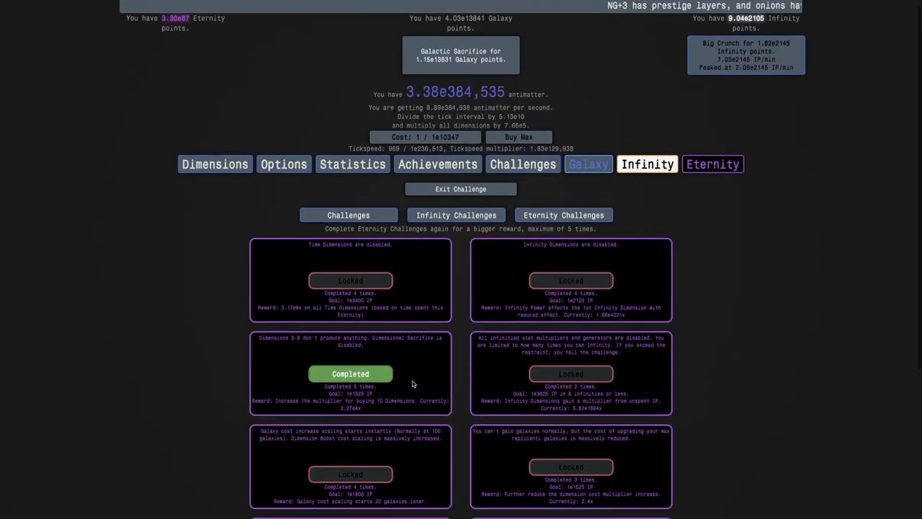
pyautogui.scroll(-3)
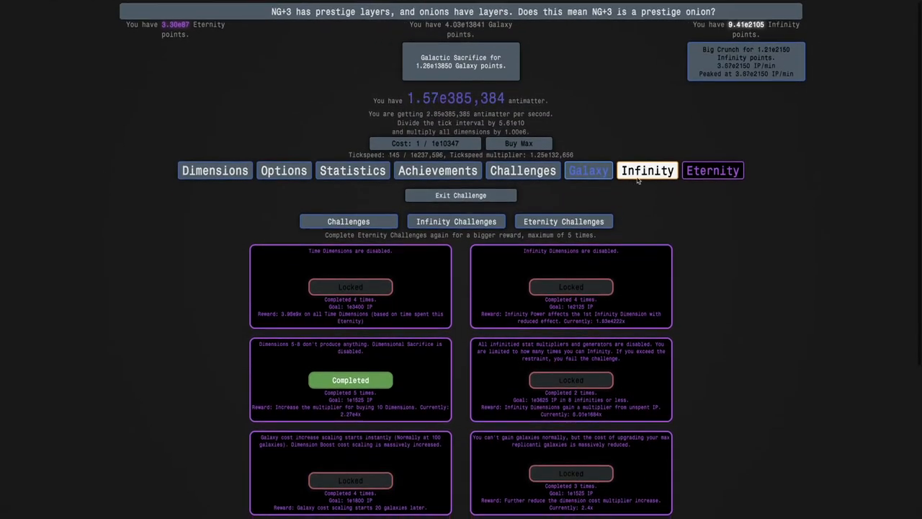
pyautogui.click(215, 171)
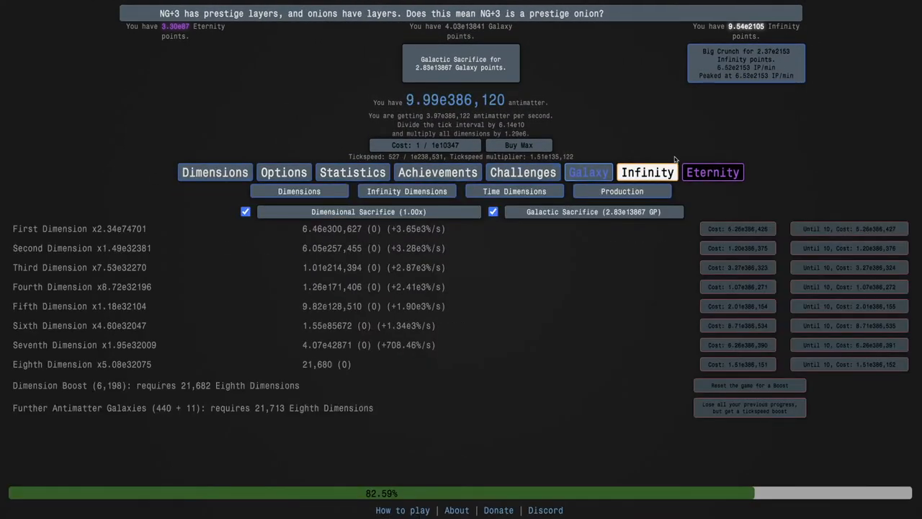
pyautogui.click(647, 171)
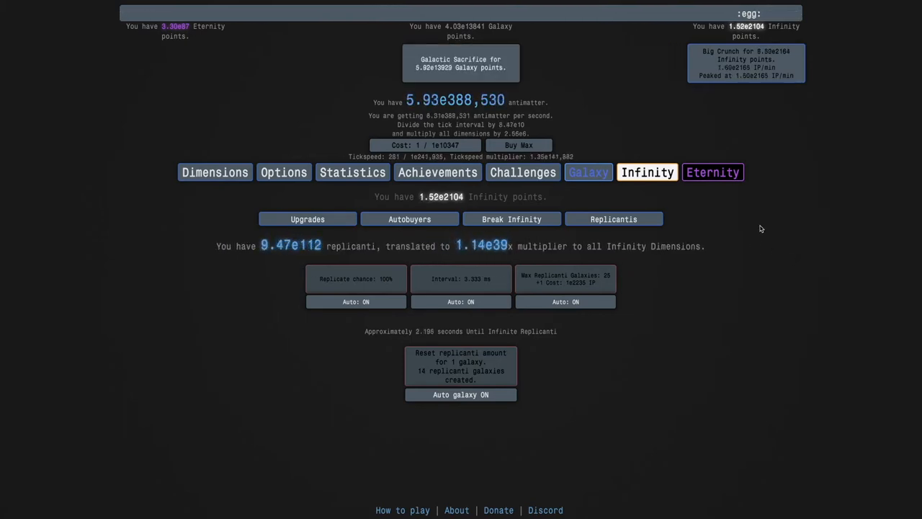
# Step: Perform a galactic sacrifice for galaxy points and return to Eternity Challenges near 7.63e397,645 antimatter
pyautogui.click(588, 171)
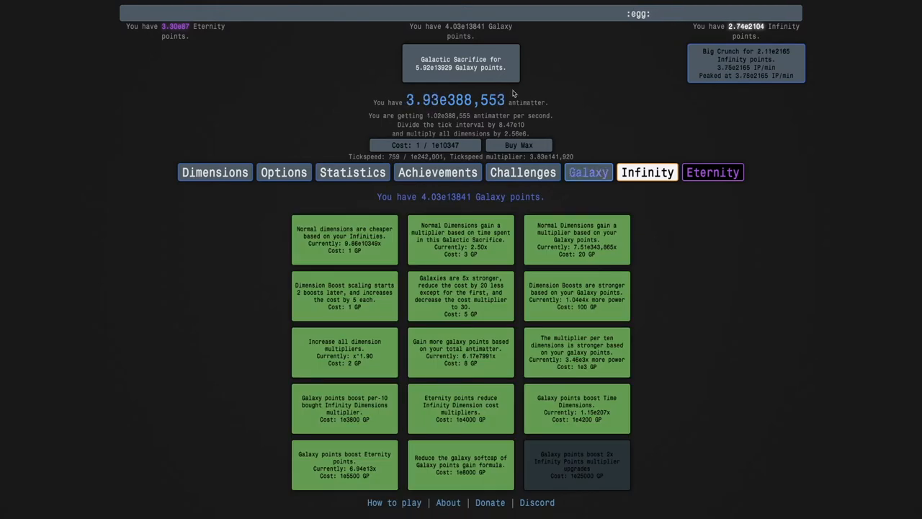
pyautogui.click(461, 64)
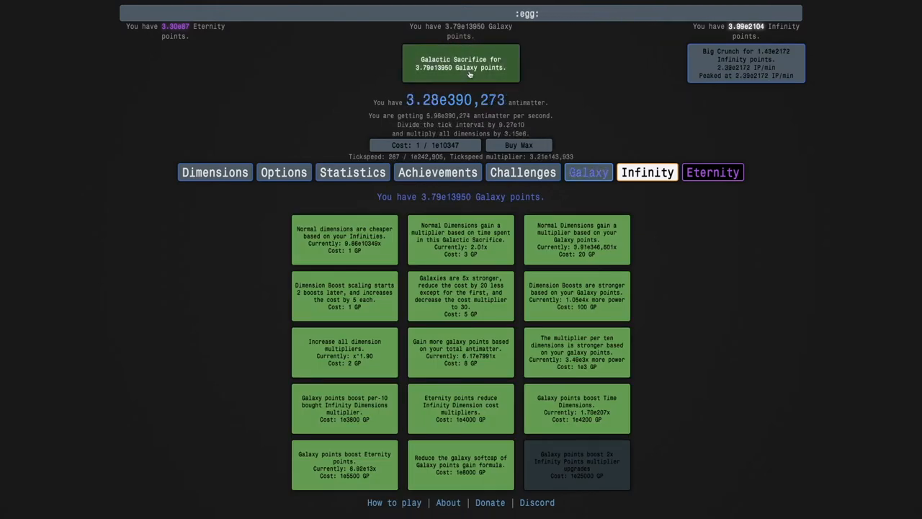
pyautogui.click(647, 172)
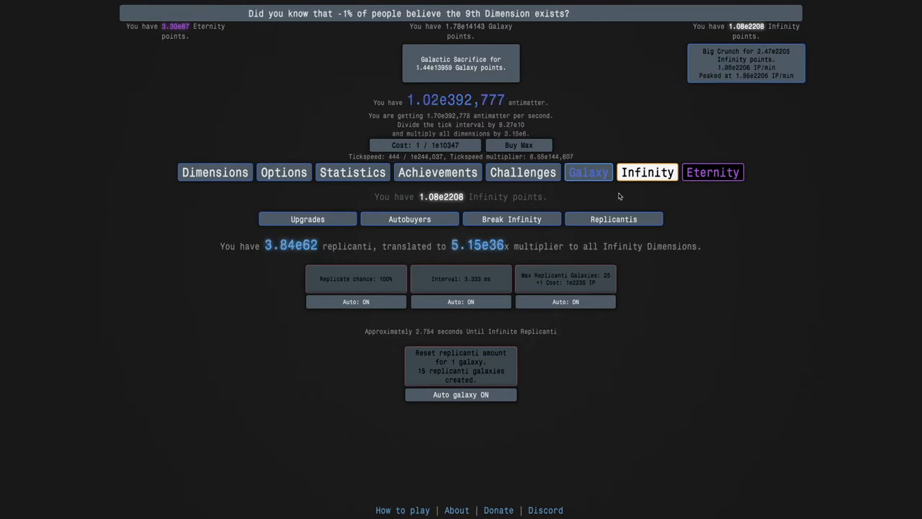
pyautogui.click(713, 171)
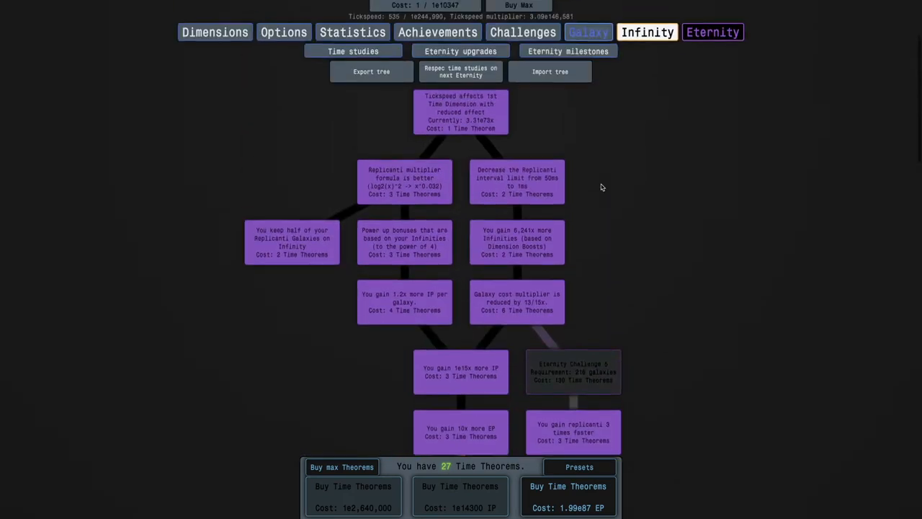
pyautogui.click(647, 32)
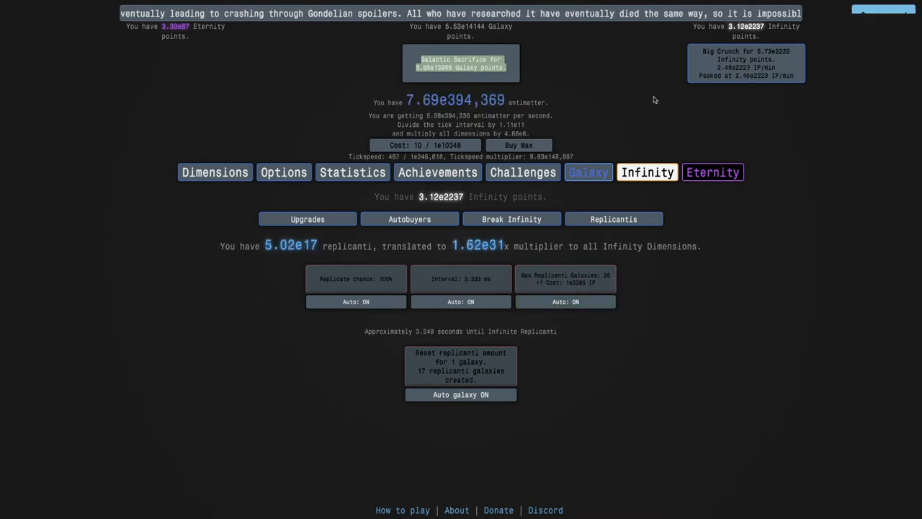
pyautogui.click(712, 171)
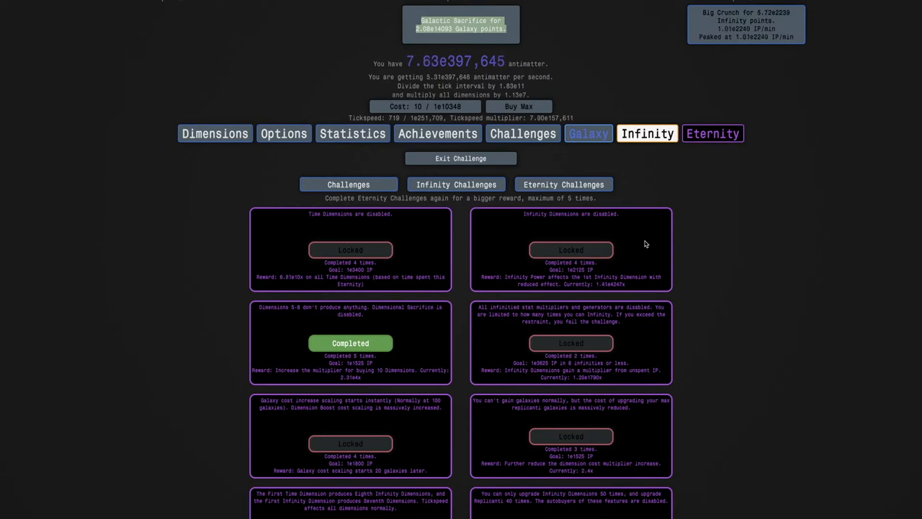
# Step: Galactic sacrifice again so the Infinity Dimensions-disabled Eternity Challenge becomes startable
pyautogui.scroll(-3)
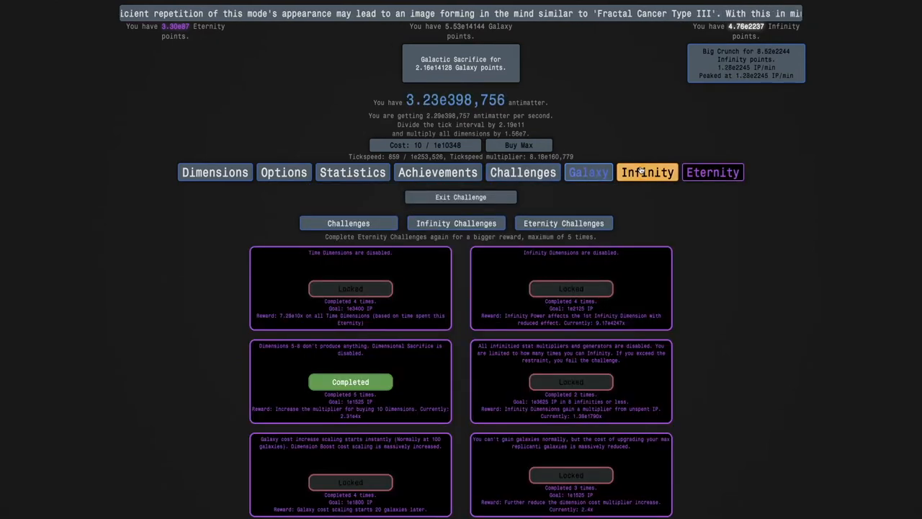
pyautogui.click(648, 173)
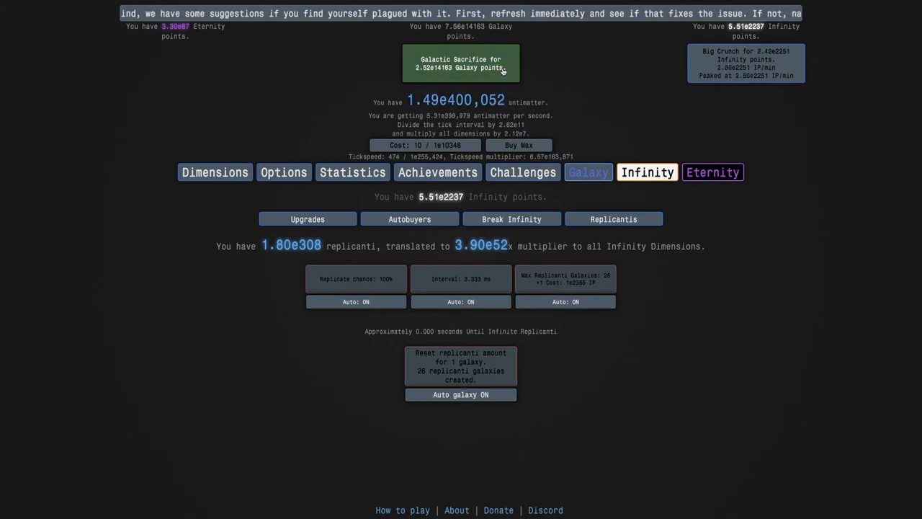
pyautogui.click(521, 172)
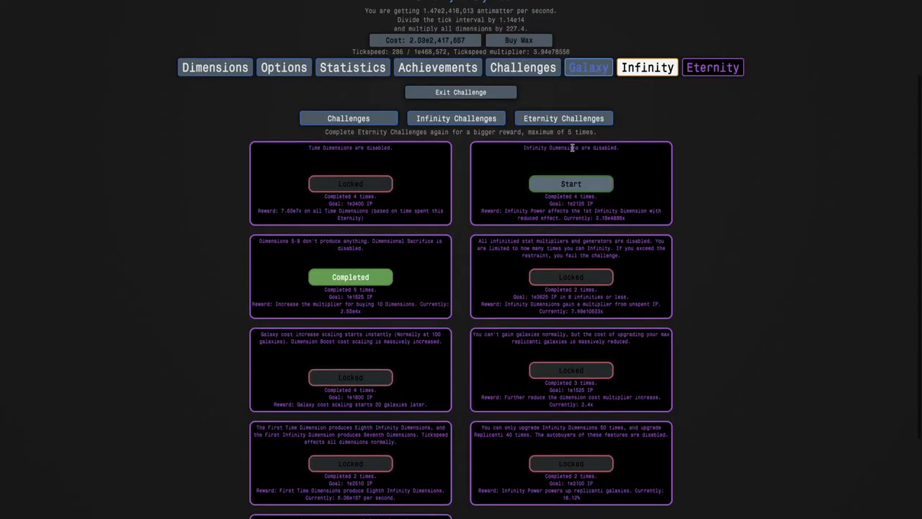
# Step: Start the Infinity Dimensions-disabled Eternity Challenge and monitor replicanti during the run
pyautogui.click(571, 183)
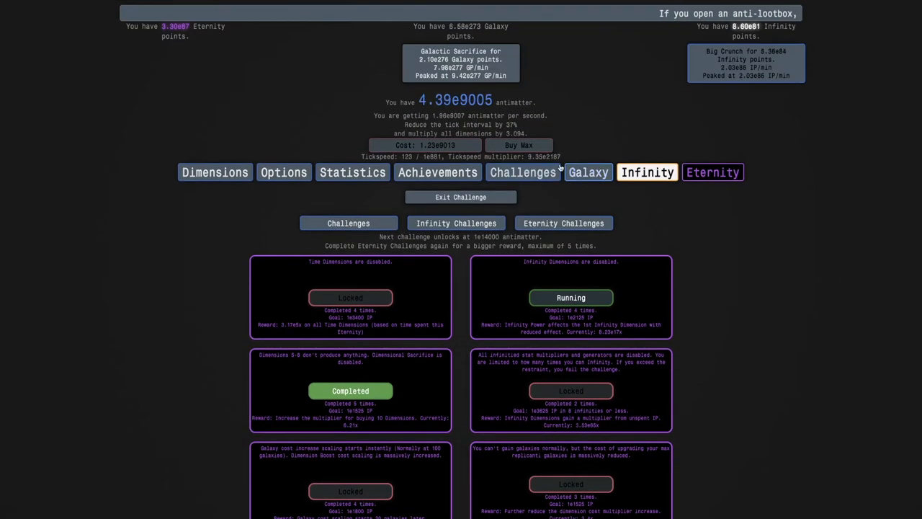
pyautogui.click(588, 173)
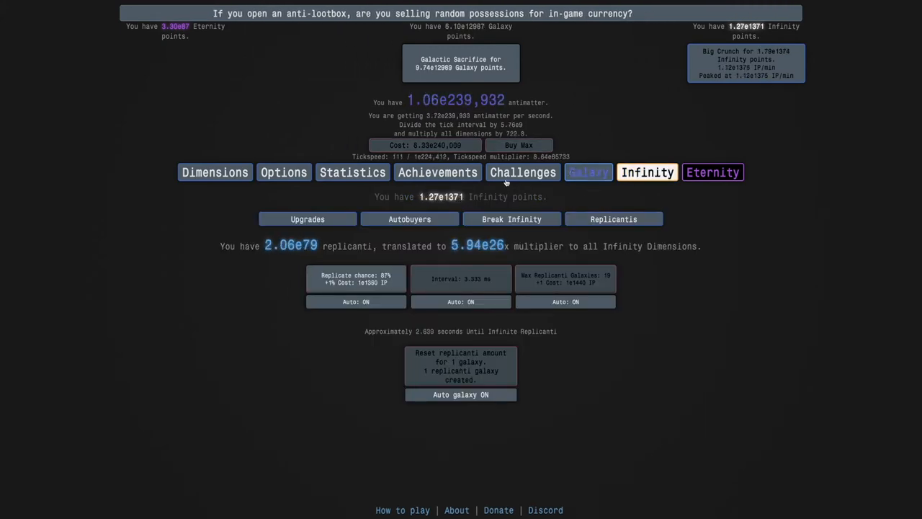
pyautogui.click(523, 173)
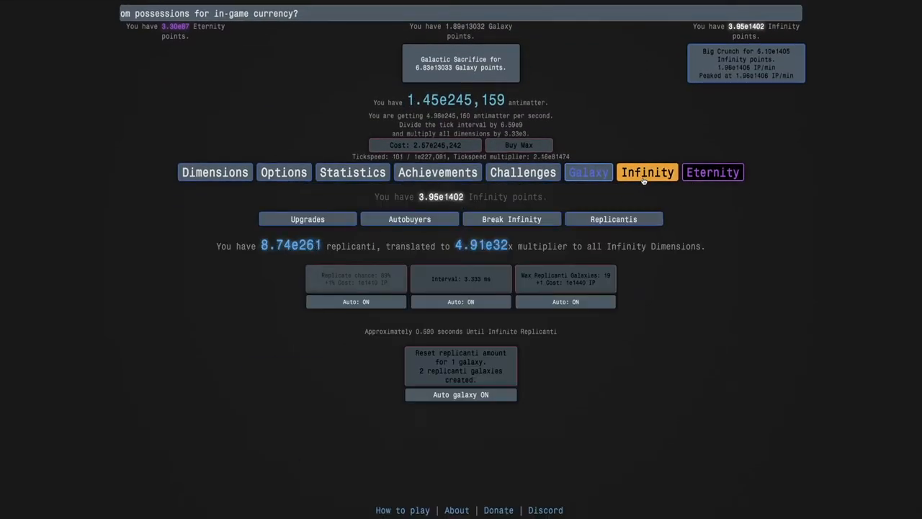
pyautogui.click(614, 219)
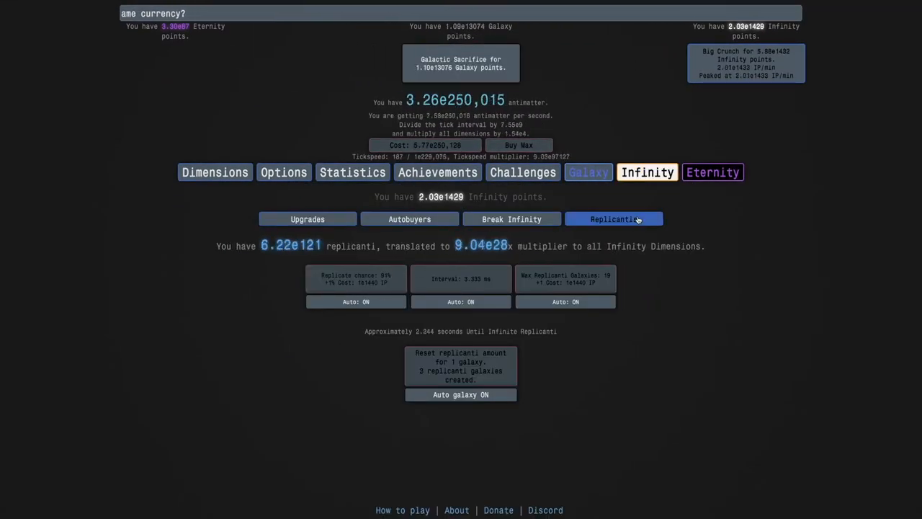
pyautogui.click(712, 172)
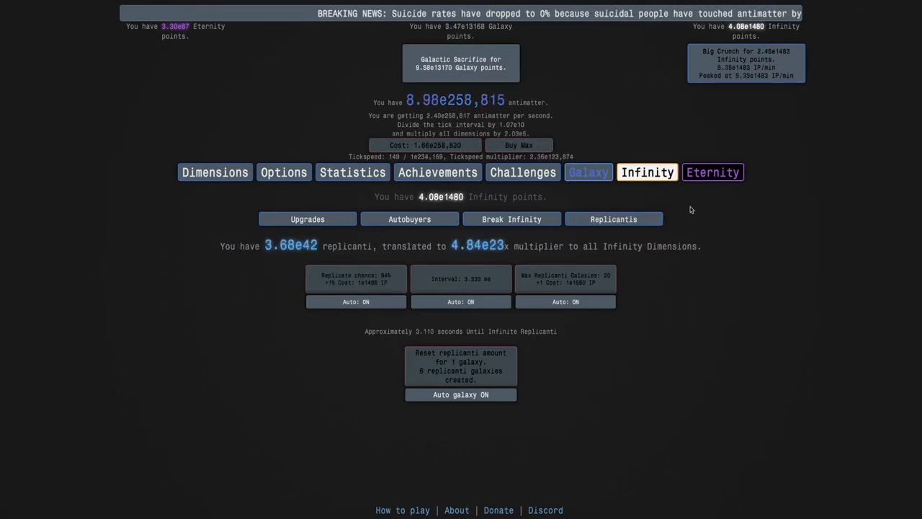
# Step: Visit time studies and eternity upgrades, ending with the challenge finished and startable again
pyautogui.click(712, 173)
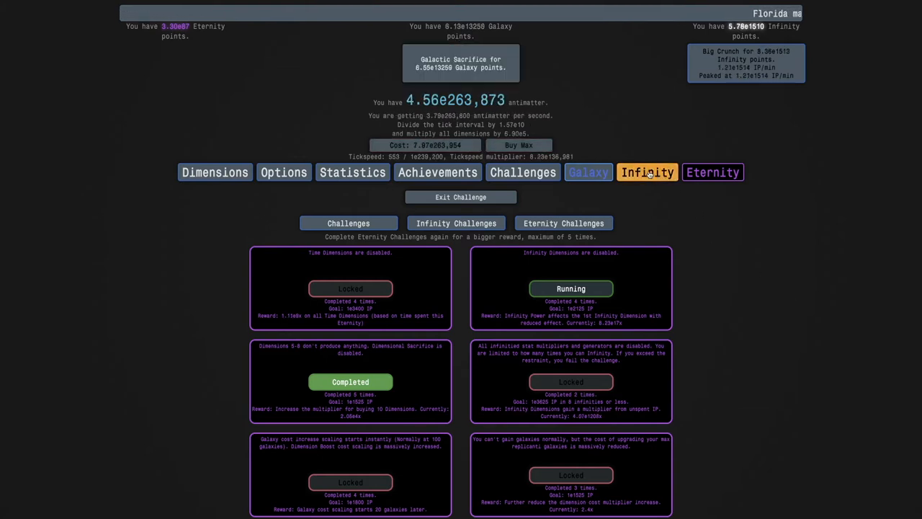
pyautogui.click(714, 172)
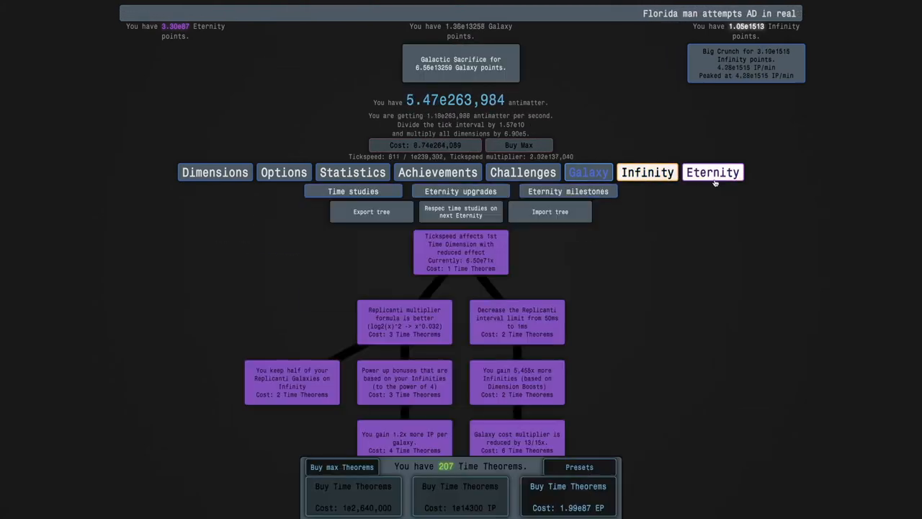
pyautogui.click(461, 190)
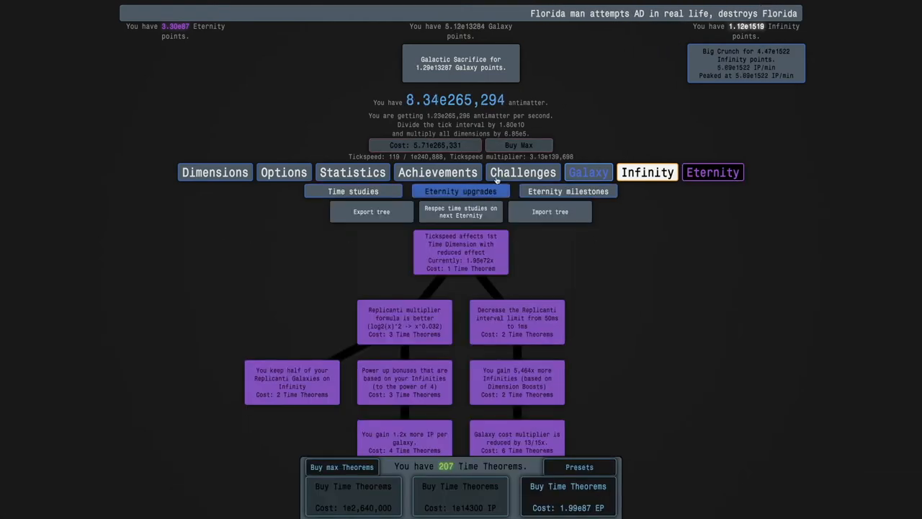
pyautogui.click(523, 173)
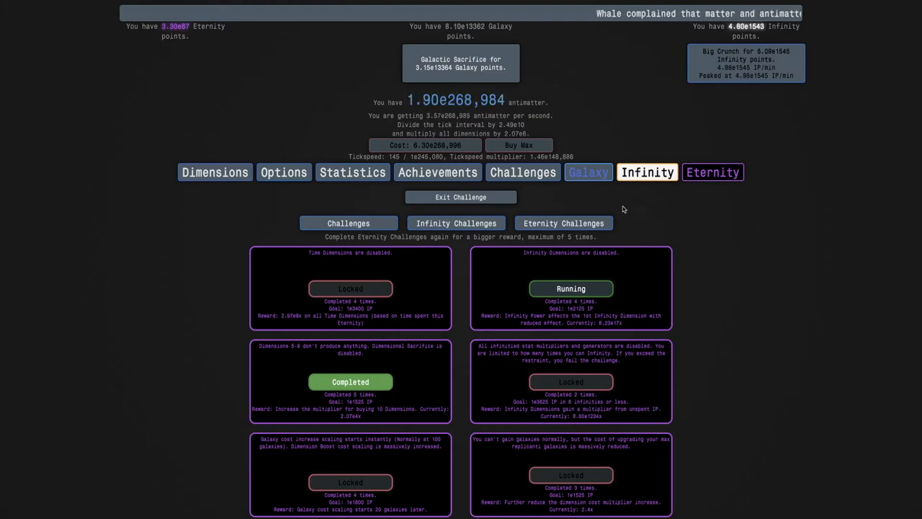
pyautogui.scroll(-3)
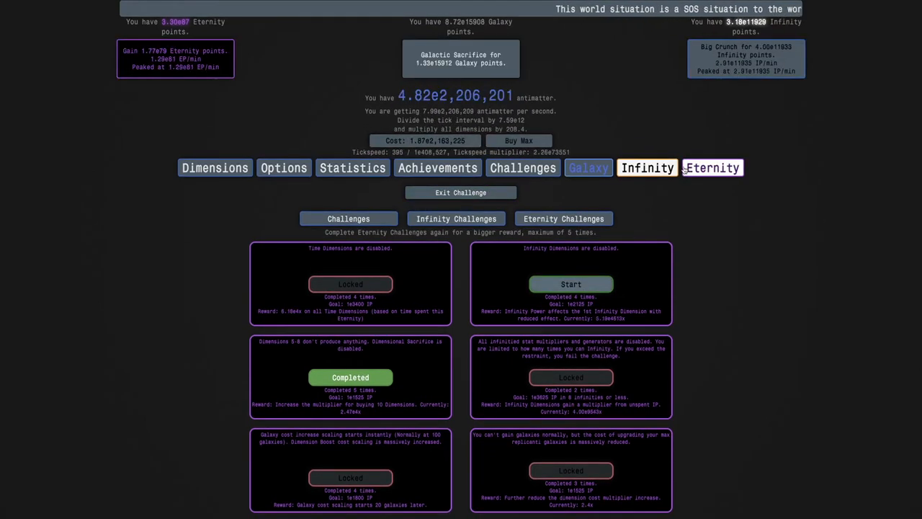
# Step: Buy the Eternity-points galaxy upgrade and start the instant galaxy-cost-scaling Eternity Challenge
pyautogui.click(713, 167)
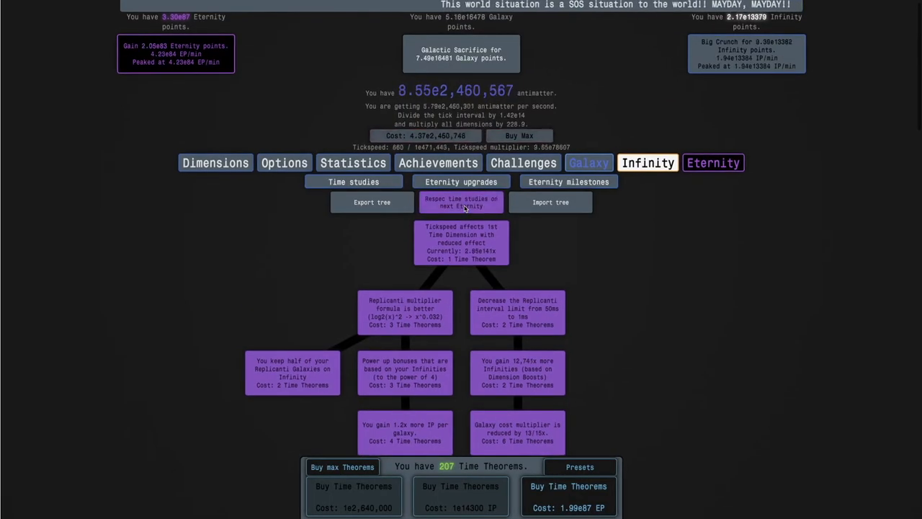
pyautogui.scroll(-3)
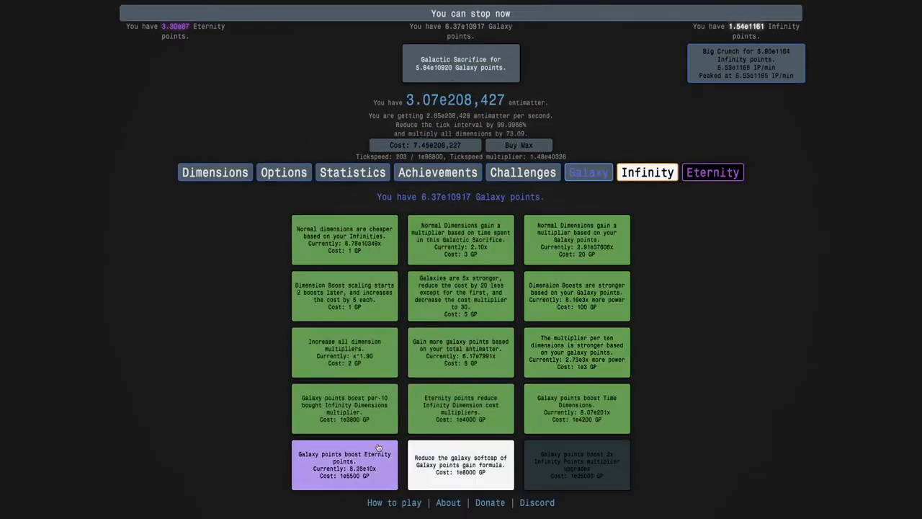
pyautogui.click(647, 173)
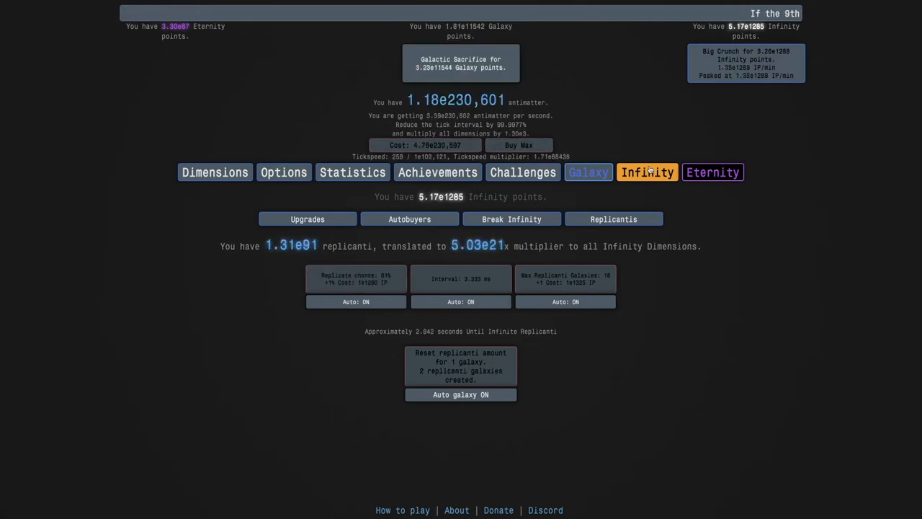
pyautogui.click(522, 171)
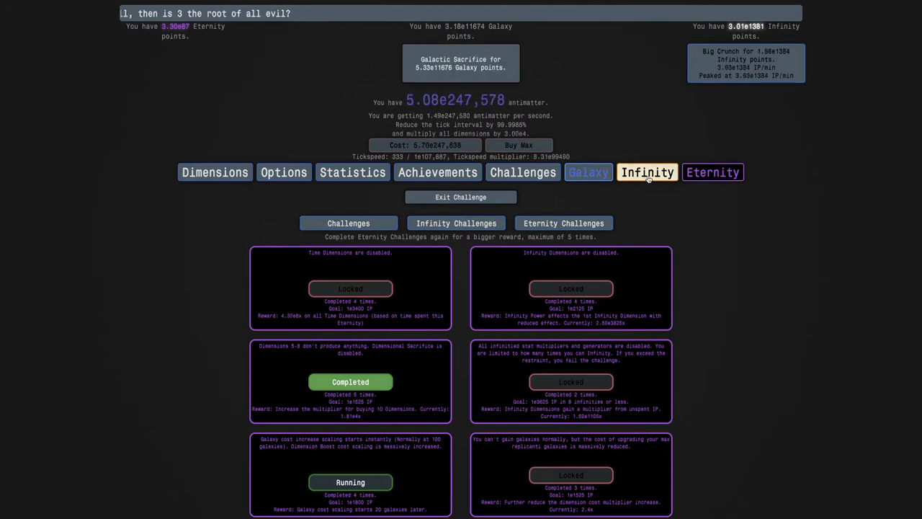
# Step: Check replicanti and dimensions, then buy the lower time study branch leaving 112 Time Theorems
pyautogui.click(648, 173)
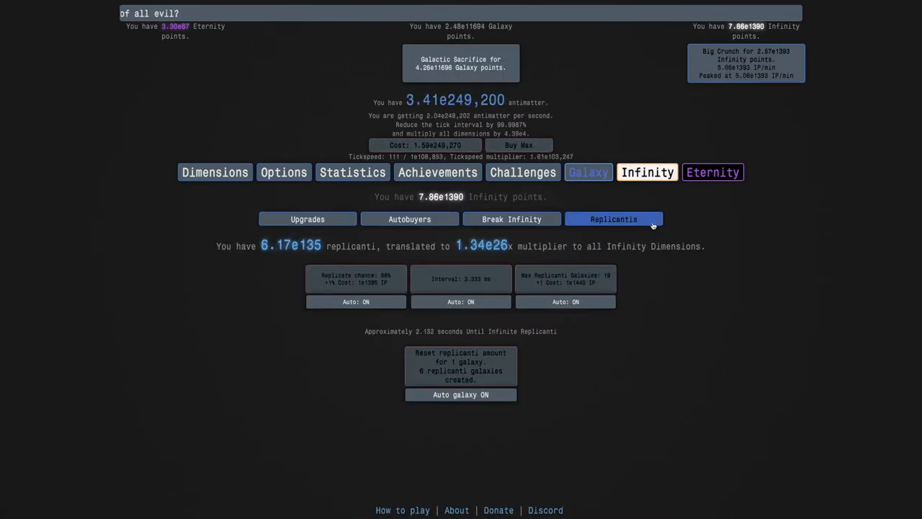
pyautogui.click(523, 171)
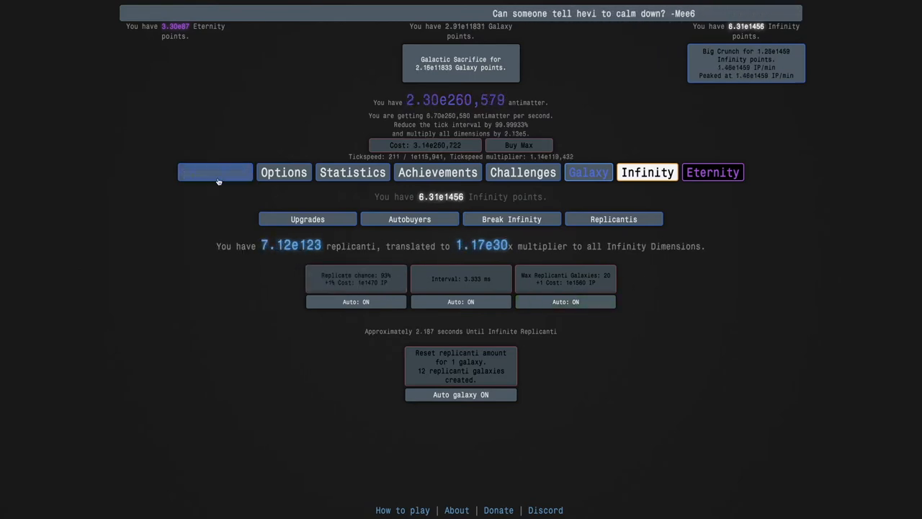
pyautogui.click(215, 172)
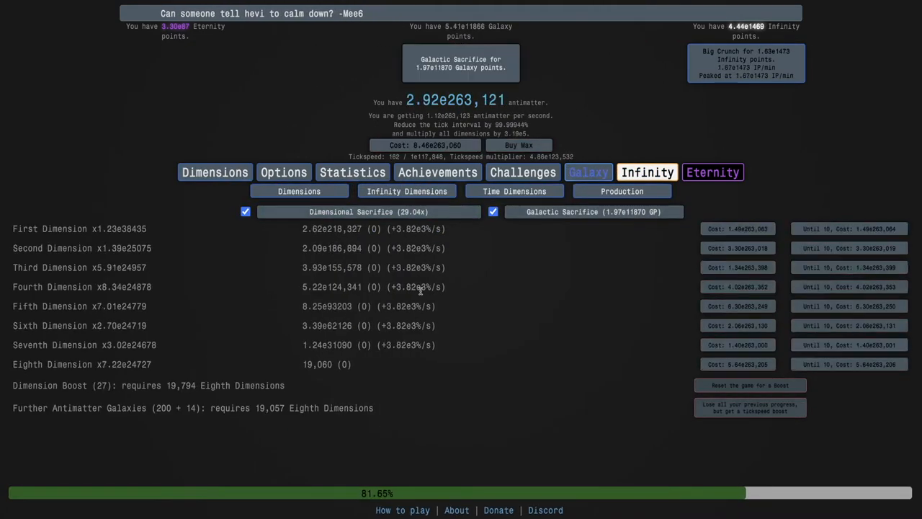
pyautogui.click(647, 172)
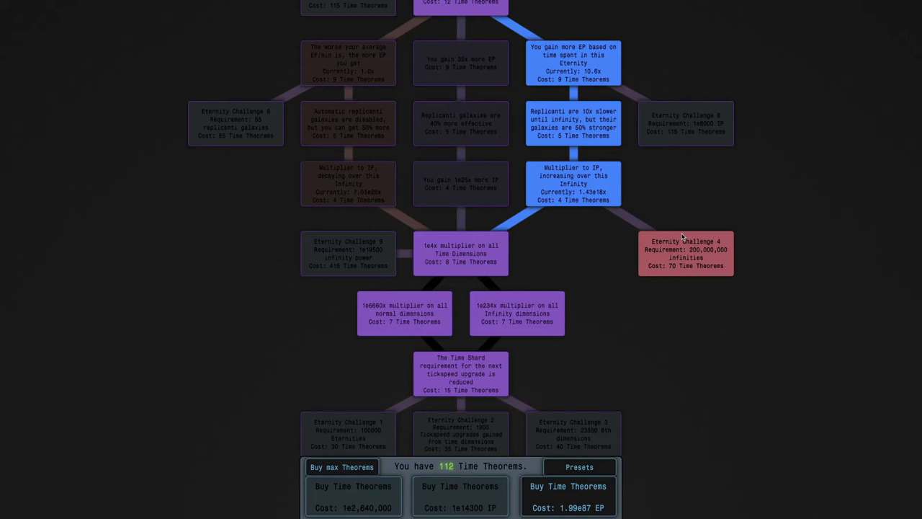
pyautogui.click(647, 173)
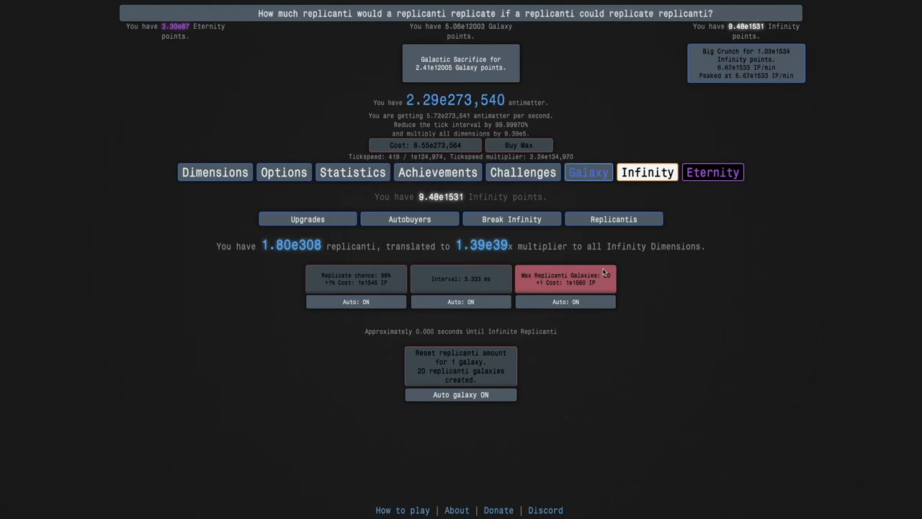
pyautogui.click(213, 173)
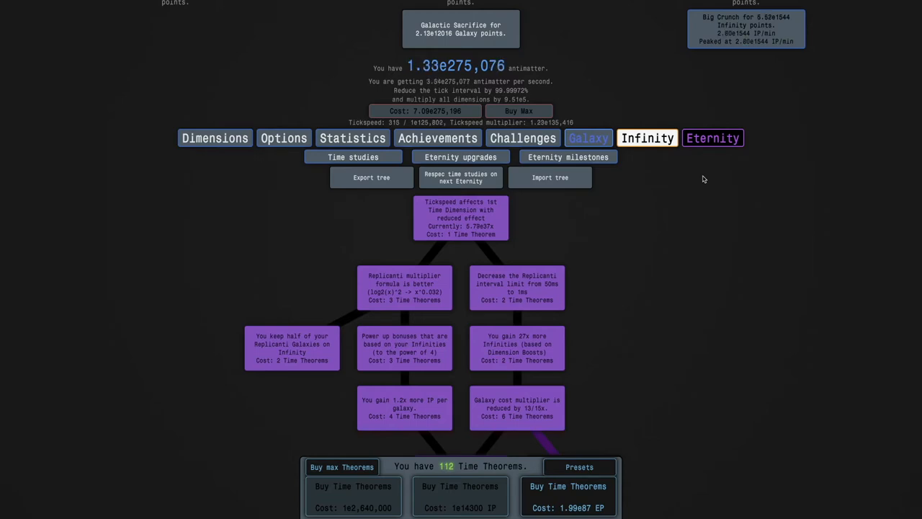
pyautogui.scroll(-3)
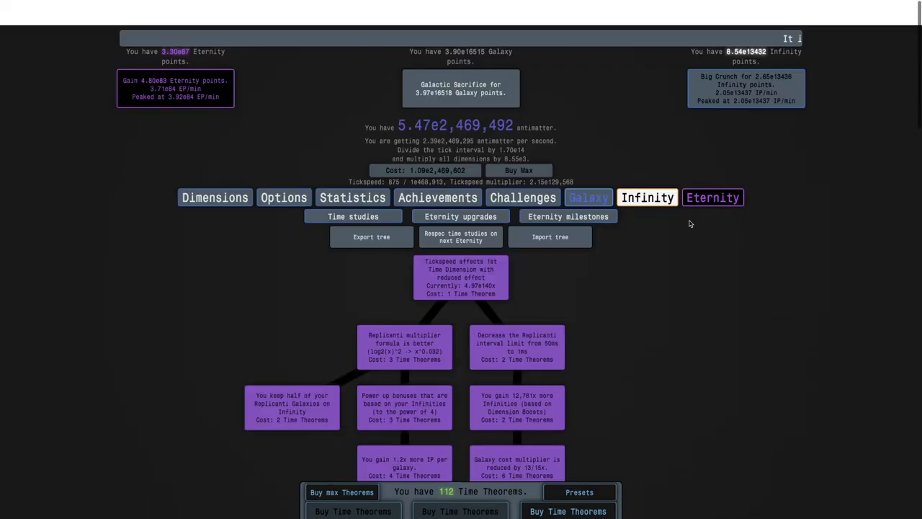
# Step: Review Eternity Challenges, then buy the first two rows of Galaxy upgrades, reaching 1.56e3603 Galaxy points
pyautogui.scroll(-3)
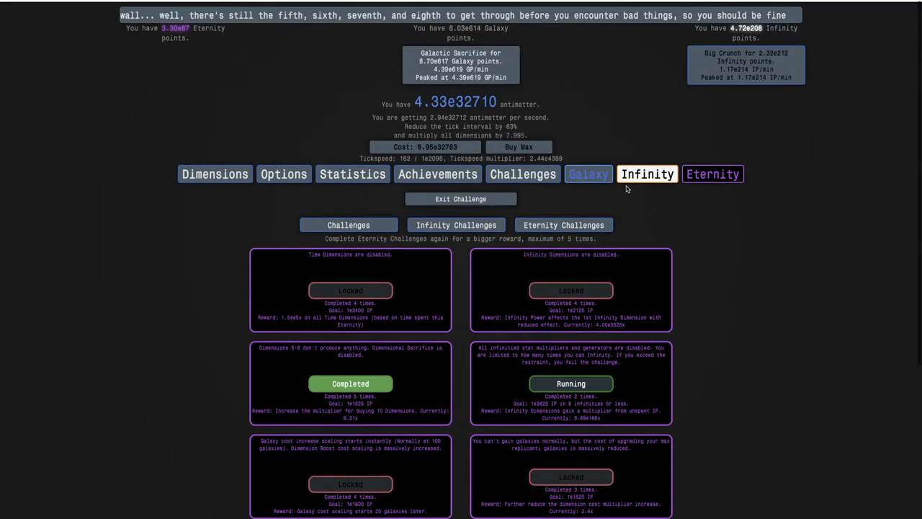
pyautogui.click(588, 173)
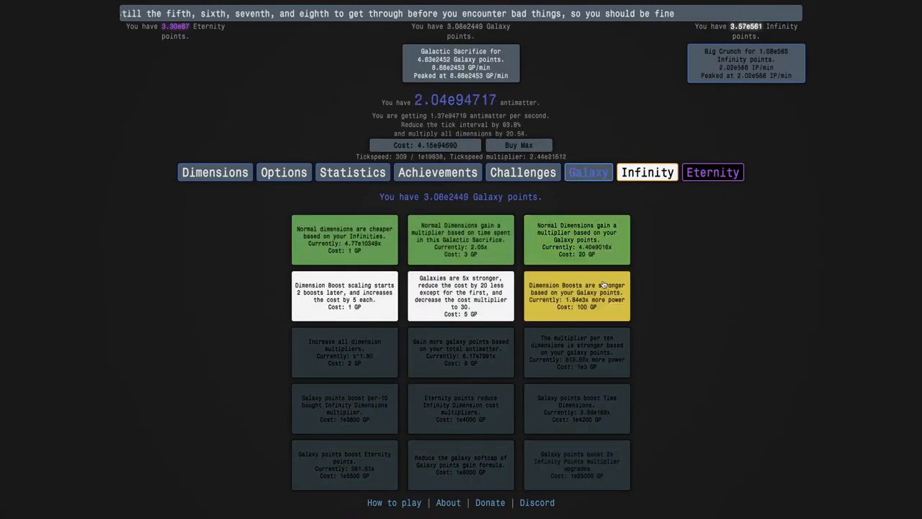
pyautogui.click(647, 171)
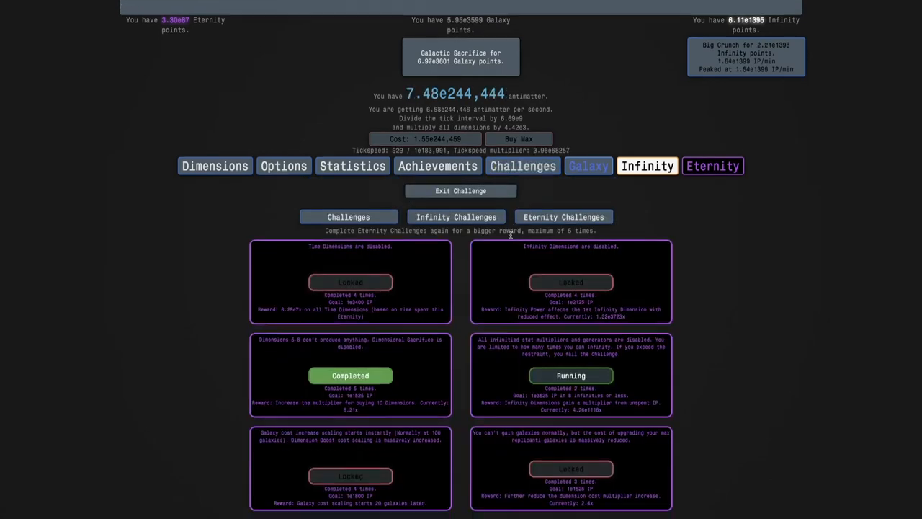
pyautogui.click(588, 166)
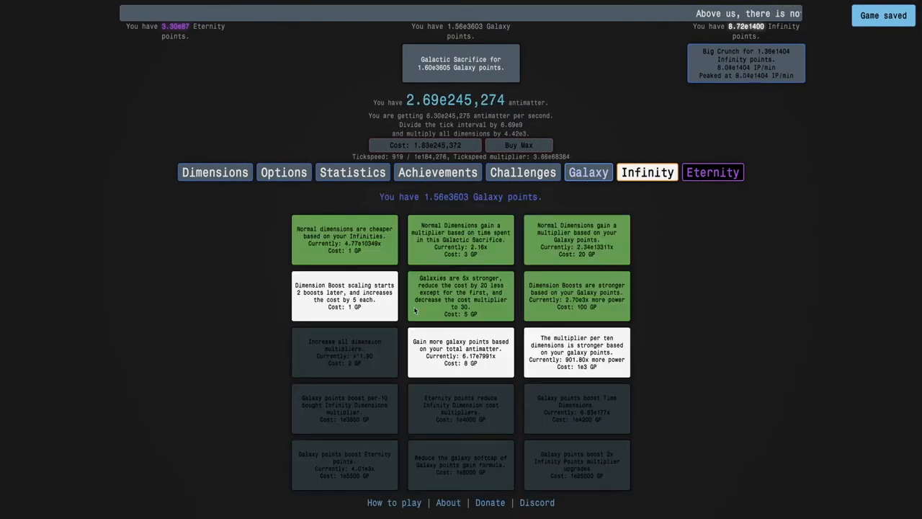
# Step: Tour the Galaxy, Infinity and Replicanti pages, then check Eternity Challenge progress
pyautogui.click(344, 409)
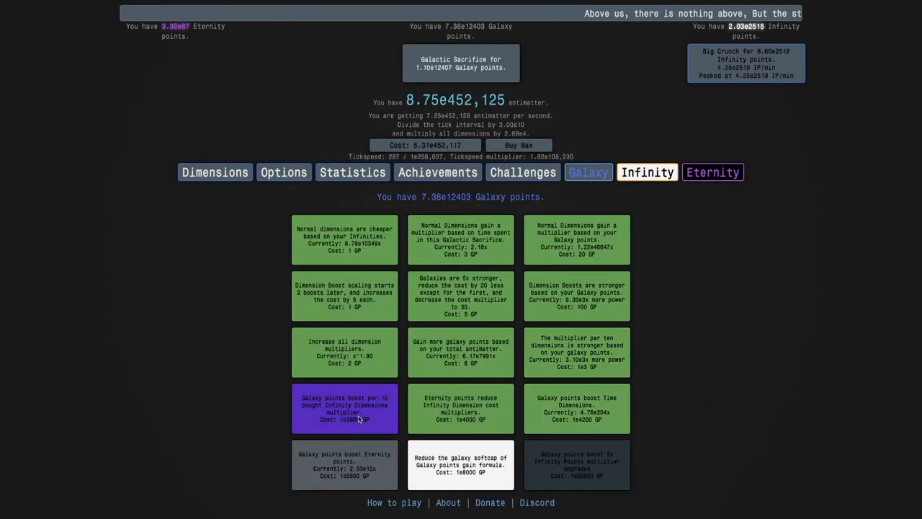
pyautogui.click(649, 173)
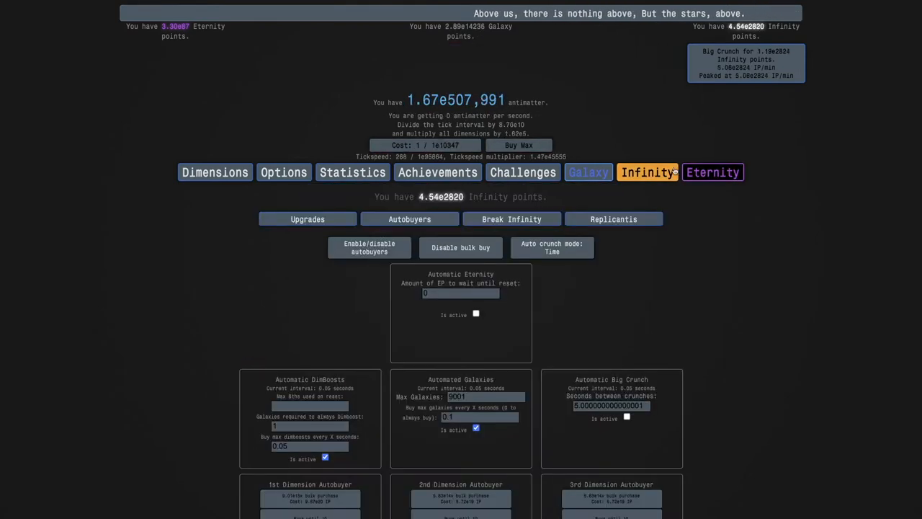
pyautogui.click(712, 172)
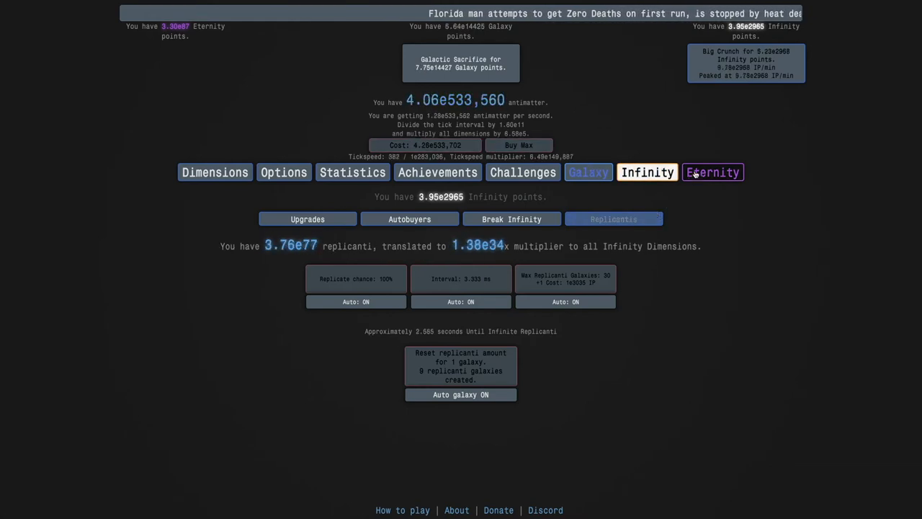
pyautogui.click(714, 173)
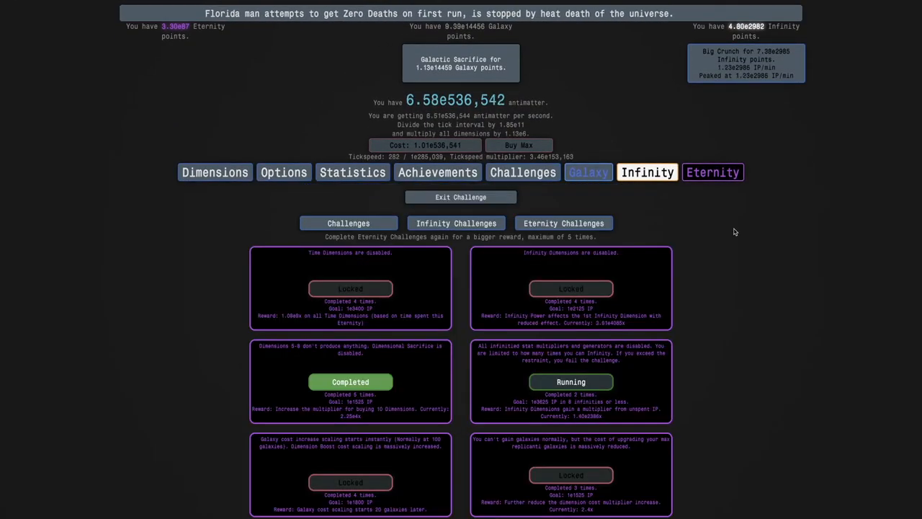
# Step: Scroll through the Eternity Challenges list, then view the time study tree with 172 Time Theorems
pyautogui.scroll(-3)
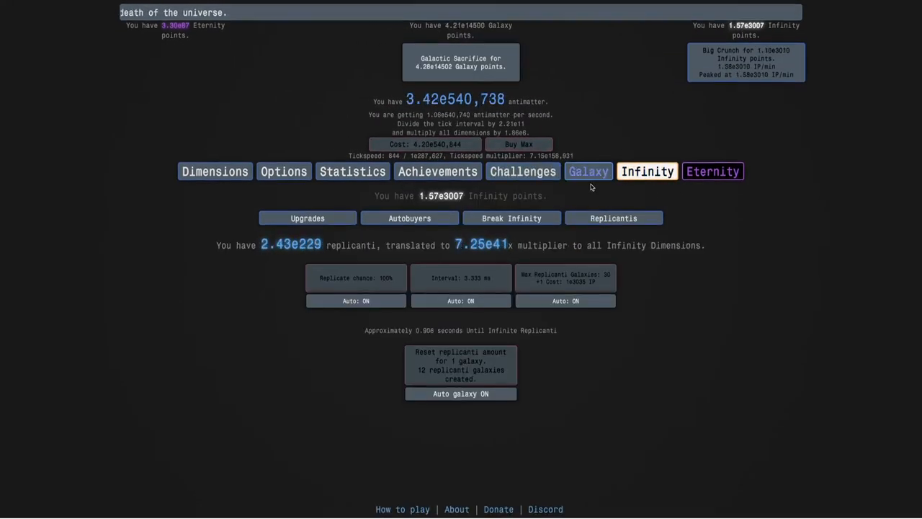
pyautogui.click(712, 171)
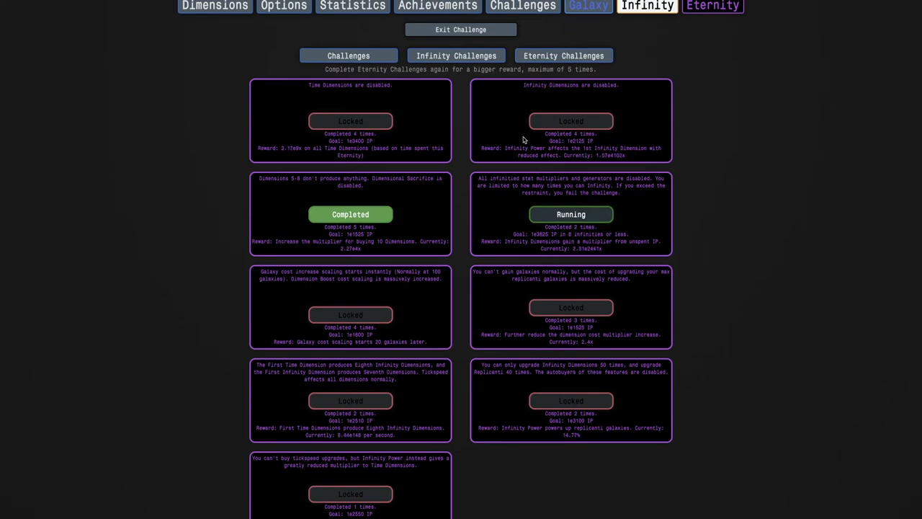
pyautogui.moveTo(419, 149)
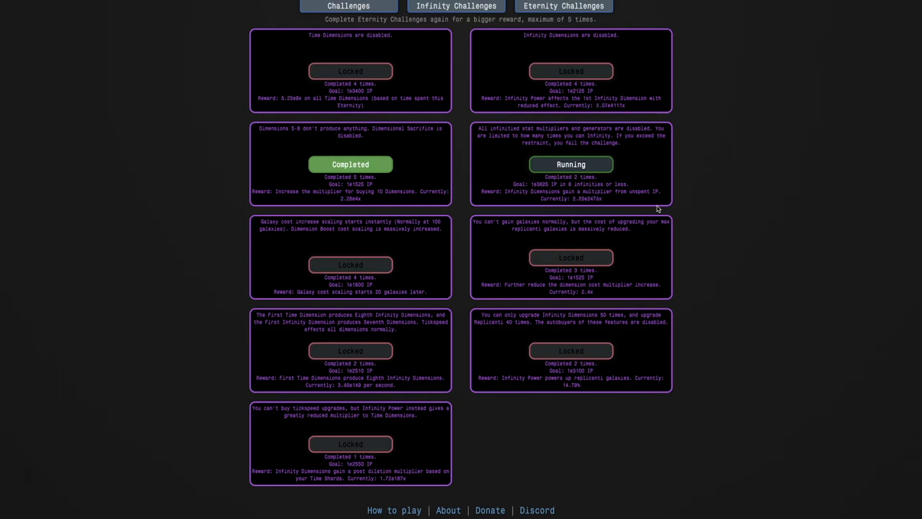
pyautogui.moveTo(665, 211)
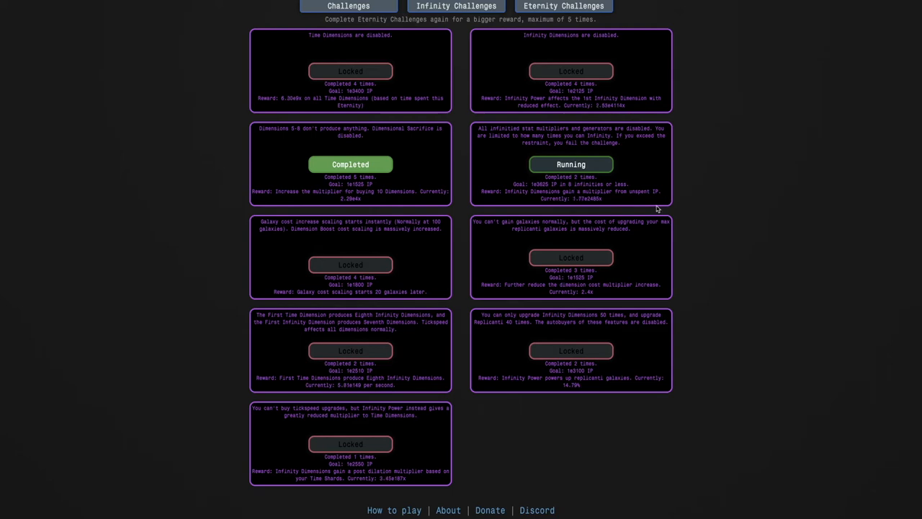
pyautogui.click(647, 173)
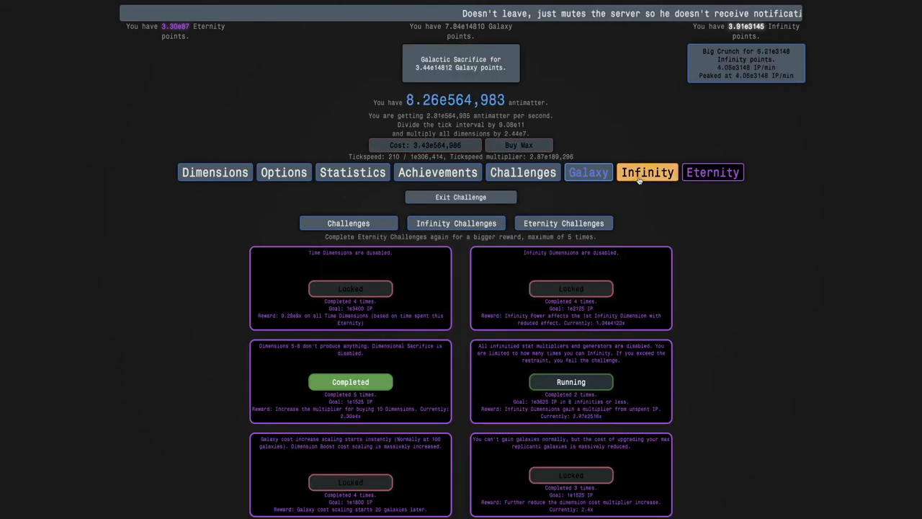
pyautogui.click(647, 172)
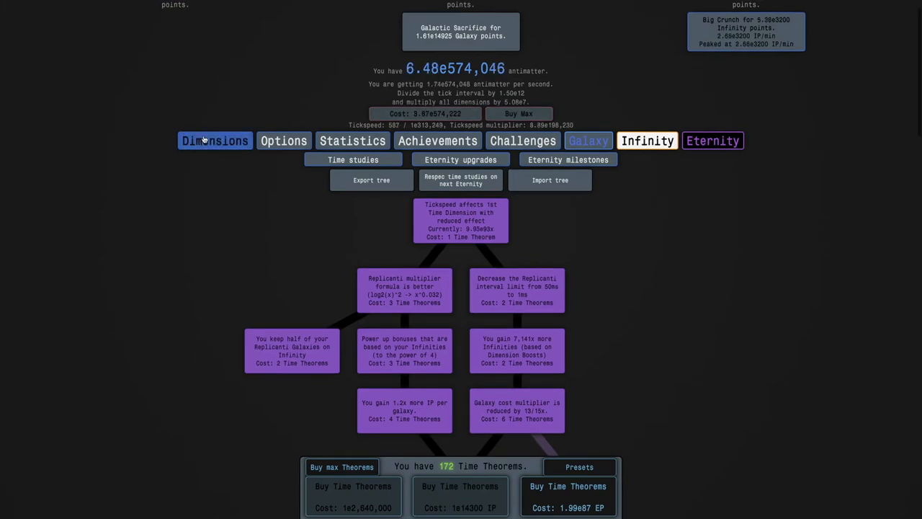
# Step: Scroll down the Eternity Challenges list, then return to the time study tree
pyautogui.click(213, 141)
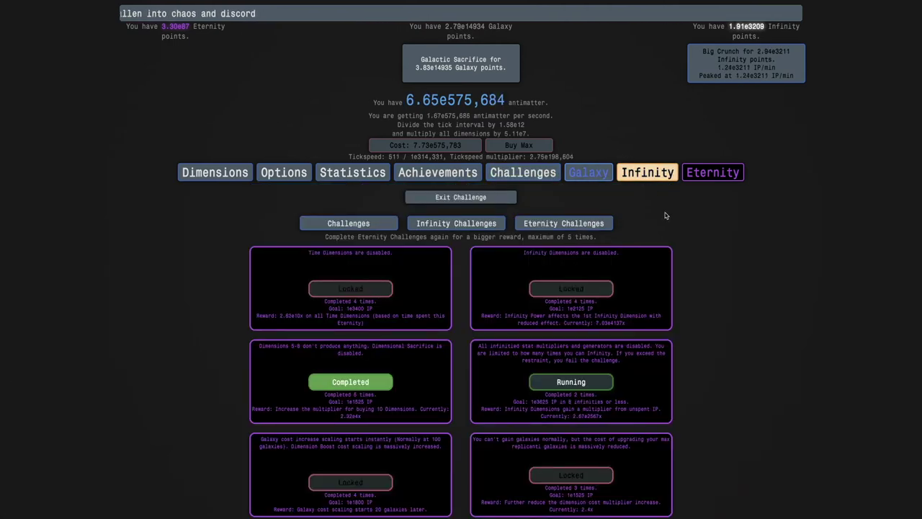
pyautogui.scroll(-3)
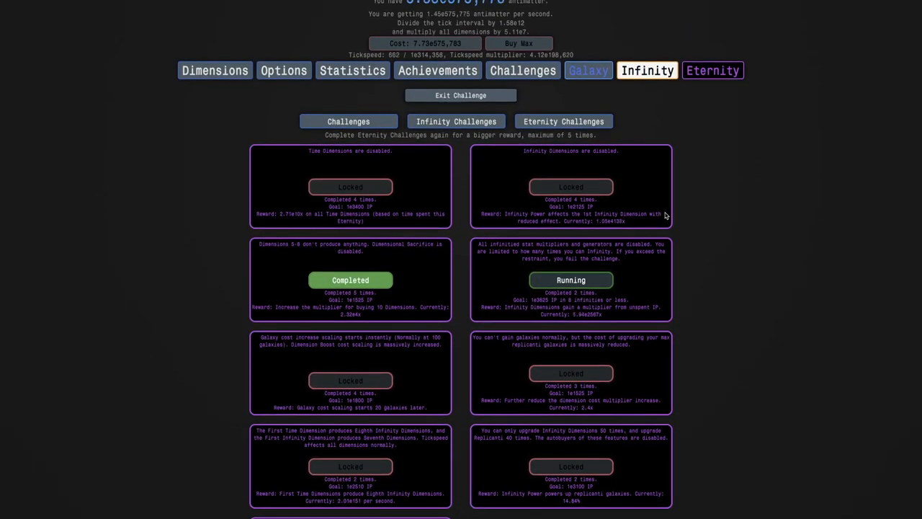
pyautogui.scroll(-3)
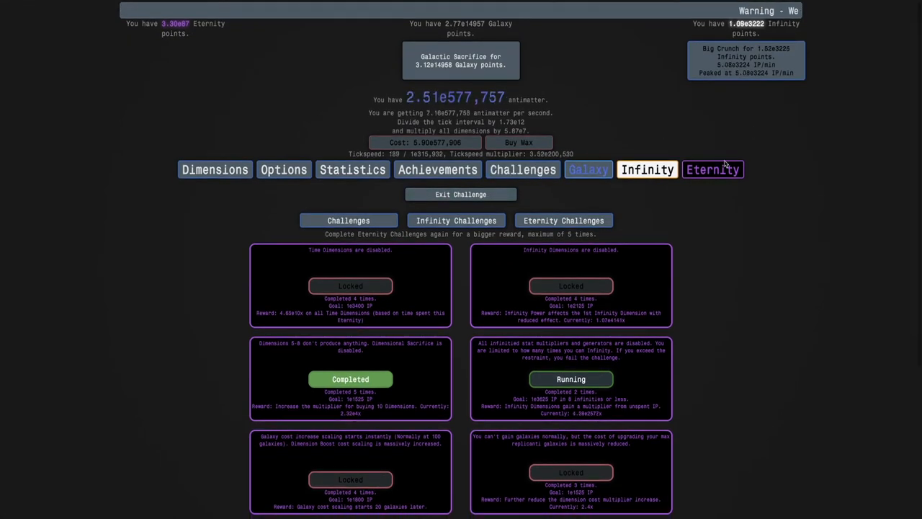
pyautogui.click(712, 170)
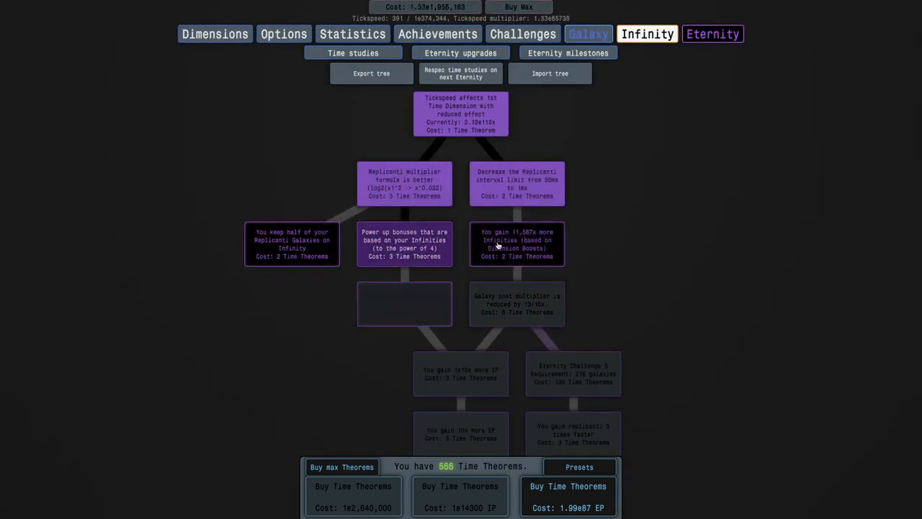
# Step: Check the time study tree, then return to Eternity Challenges with a 7.68e64 EP readout
pyautogui.click(404, 303)
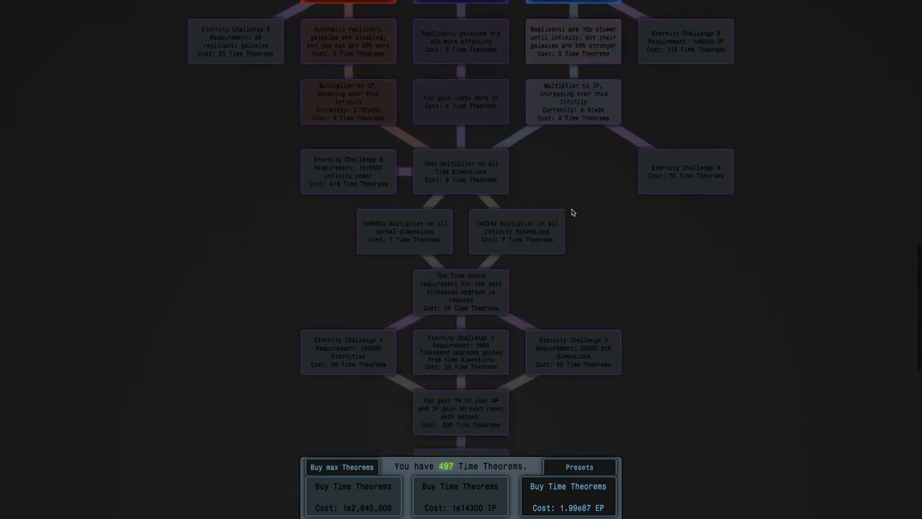
pyautogui.click(461, 231)
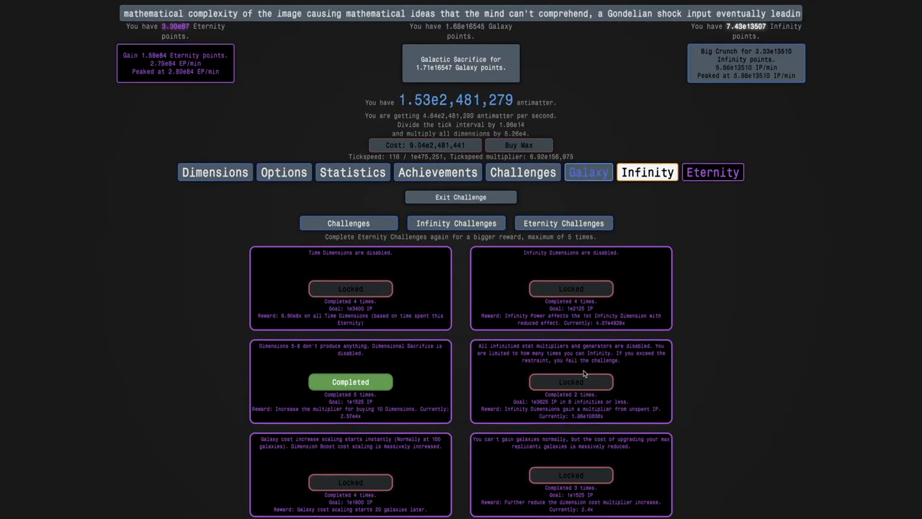
# Step: Glance at the Galaxy upgrades, then scroll down the time study tree with over 600 Time Theorems
pyautogui.scroll(-3)
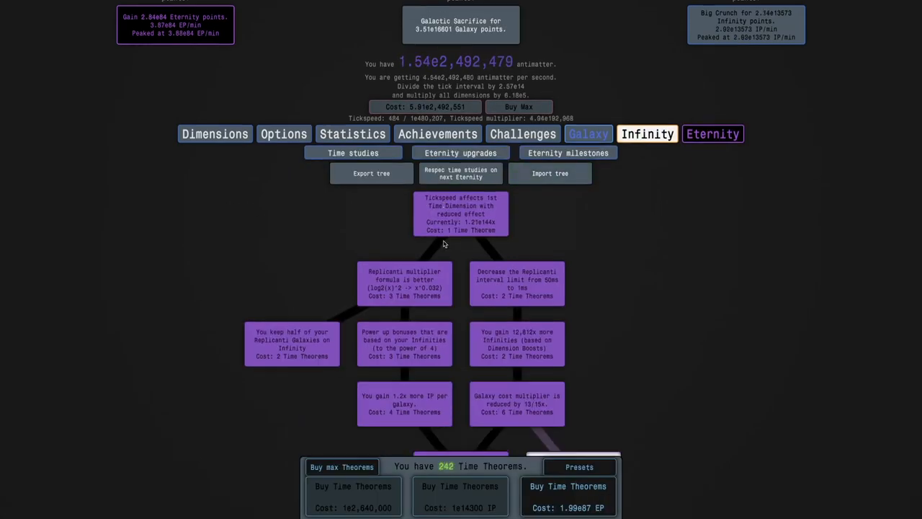
pyautogui.scroll(-3)
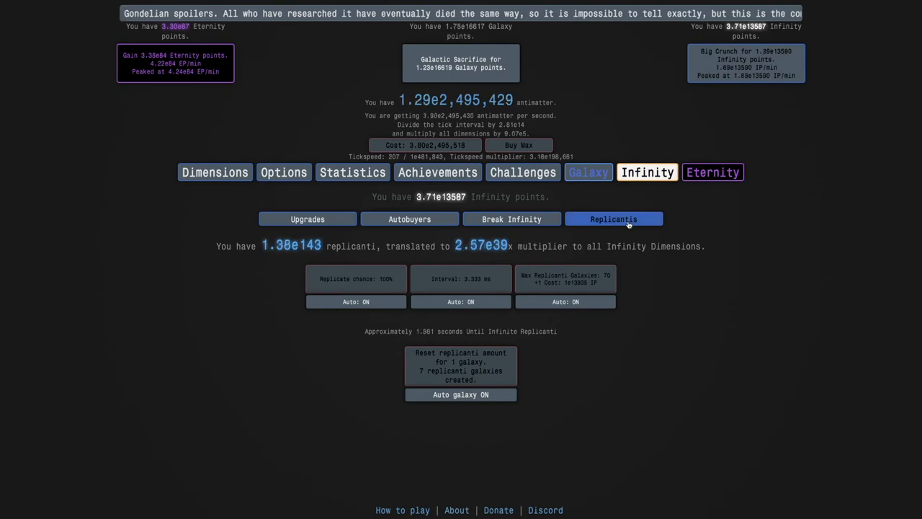
pyautogui.click(588, 173)
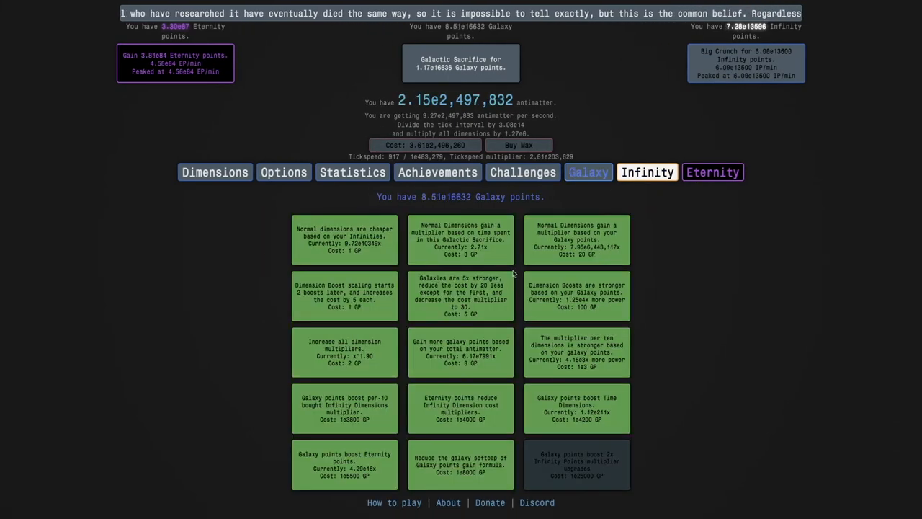
pyautogui.click(714, 173)
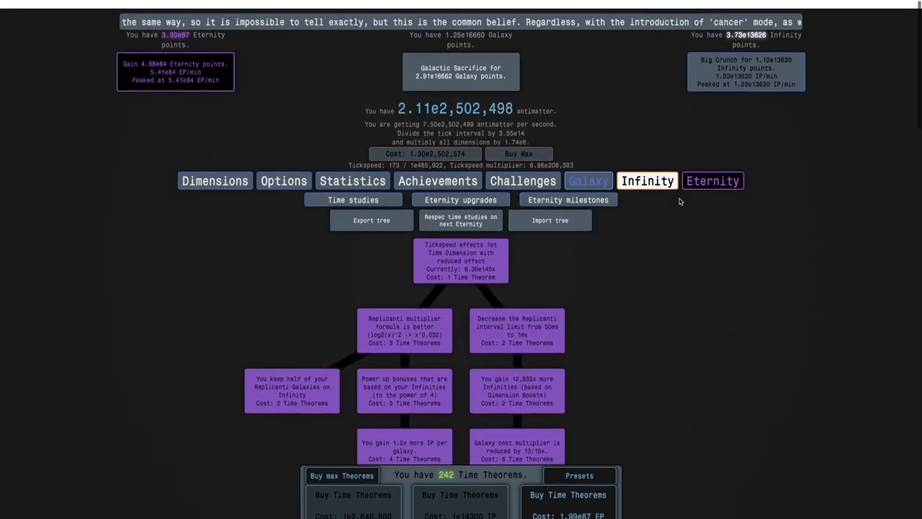
pyautogui.scroll(-3)
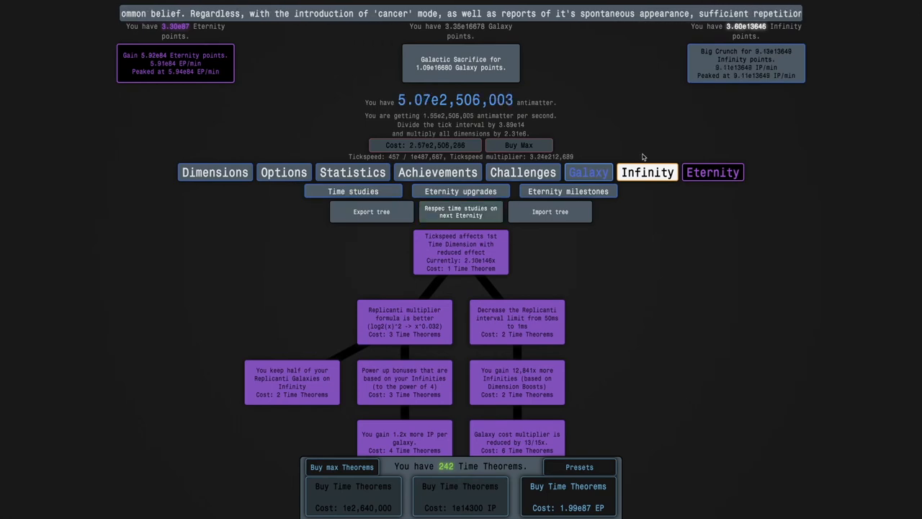
pyautogui.scroll(-3)
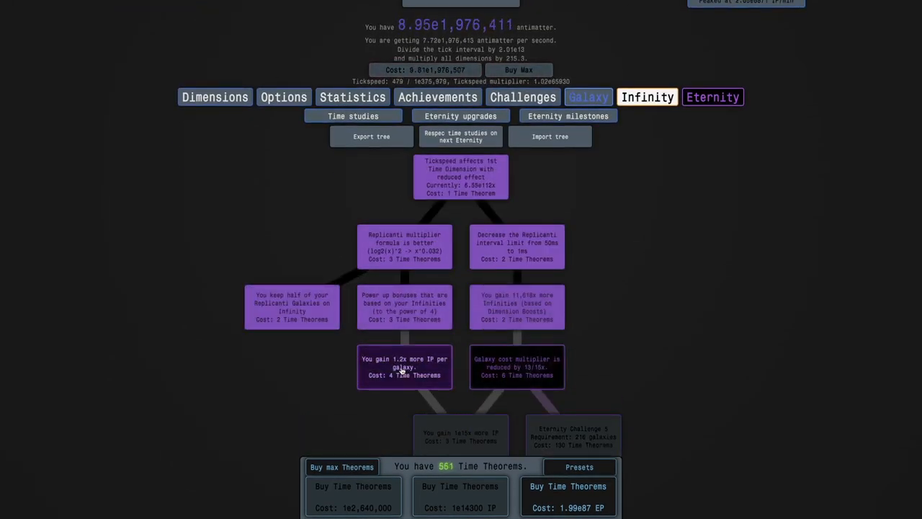
# Step: Buy the top tickspeed time study and further studies down the left, middle and galaxy-cost branches
pyautogui.scroll(-3)
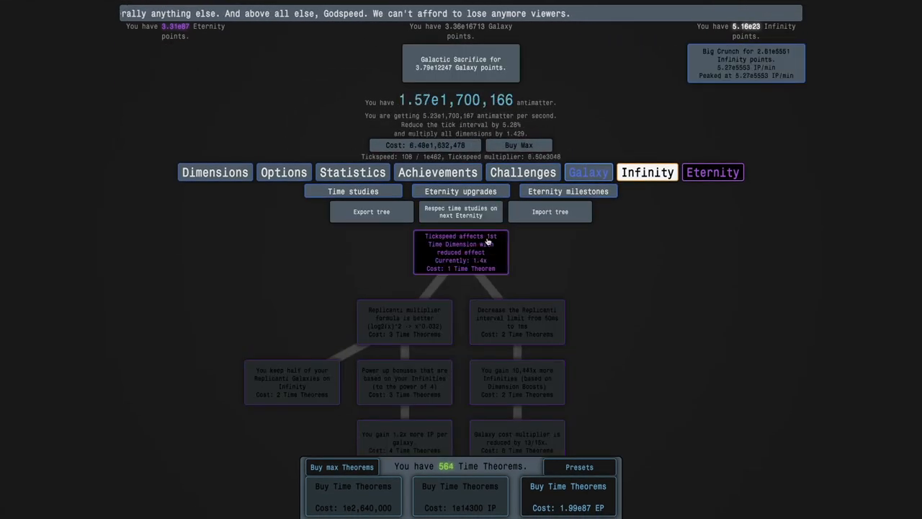
pyautogui.click(516, 382)
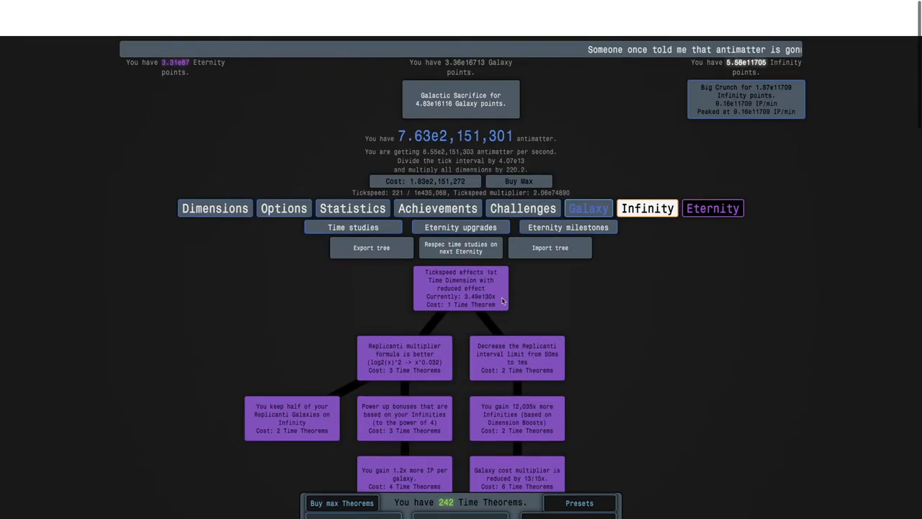
pyautogui.click(647, 208)
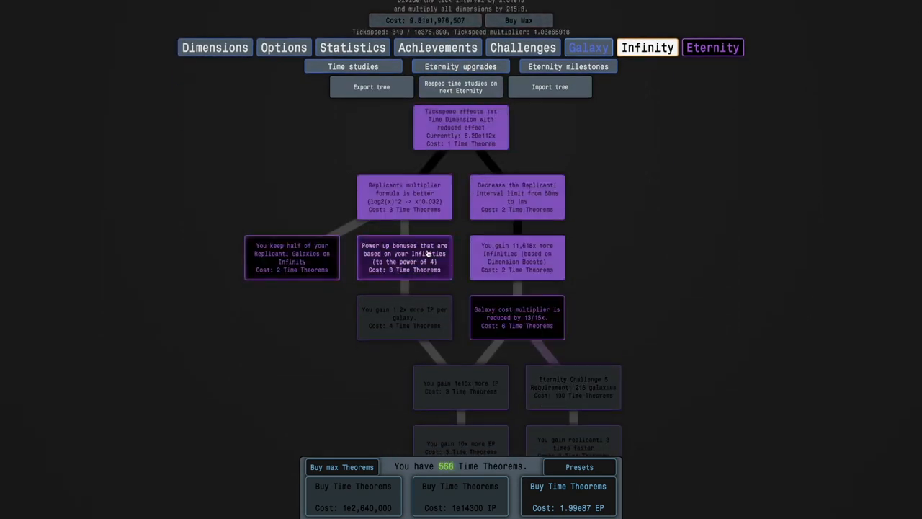
# Step: Check Eternity Challenges, buy nearly all Galaxy upgrades, and view the Replicanti multiplier page
pyautogui.scroll(-3)
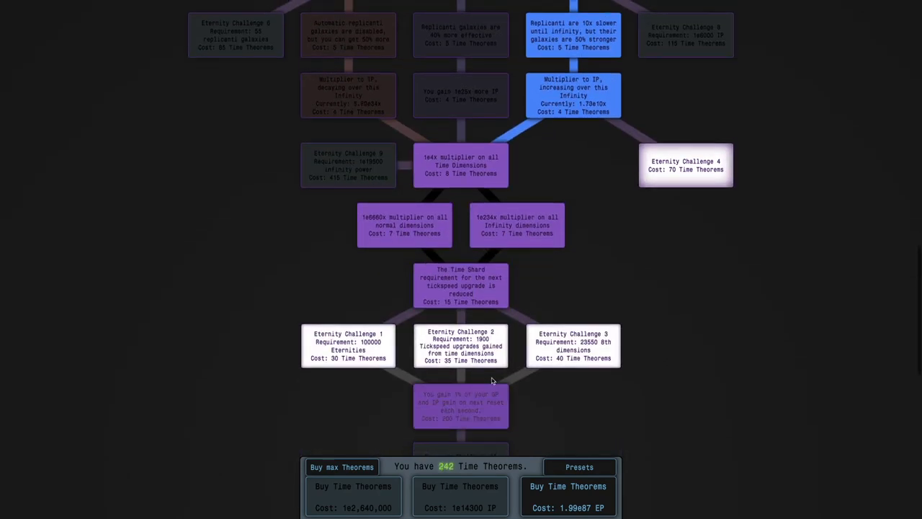
pyautogui.click(647, 172)
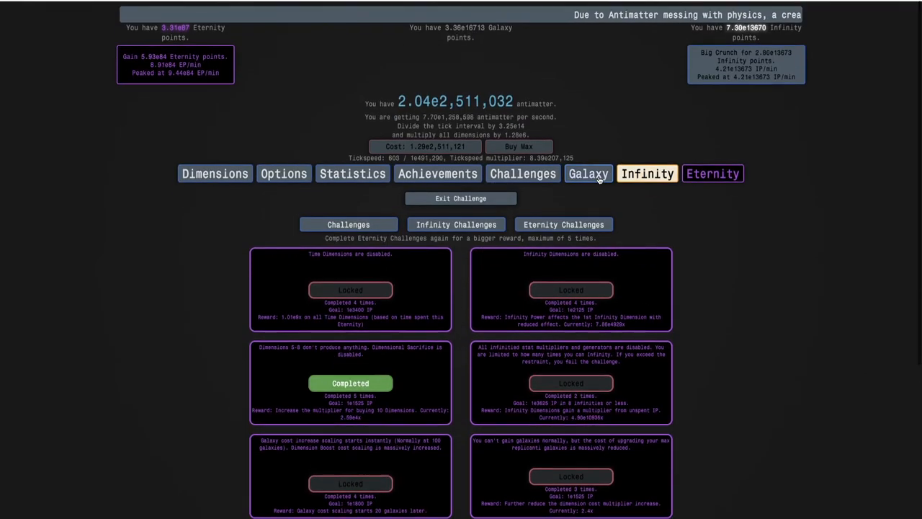
pyautogui.click(588, 173)
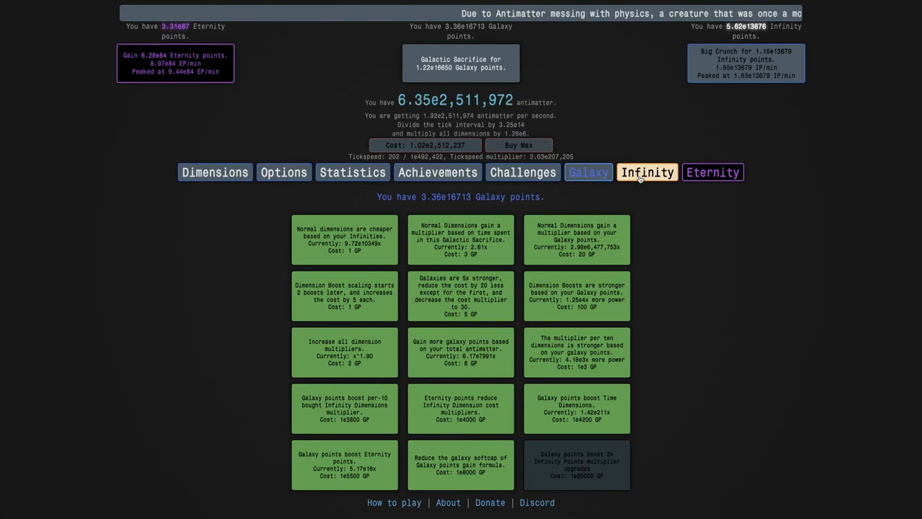
pyautogui.click(649, 173)
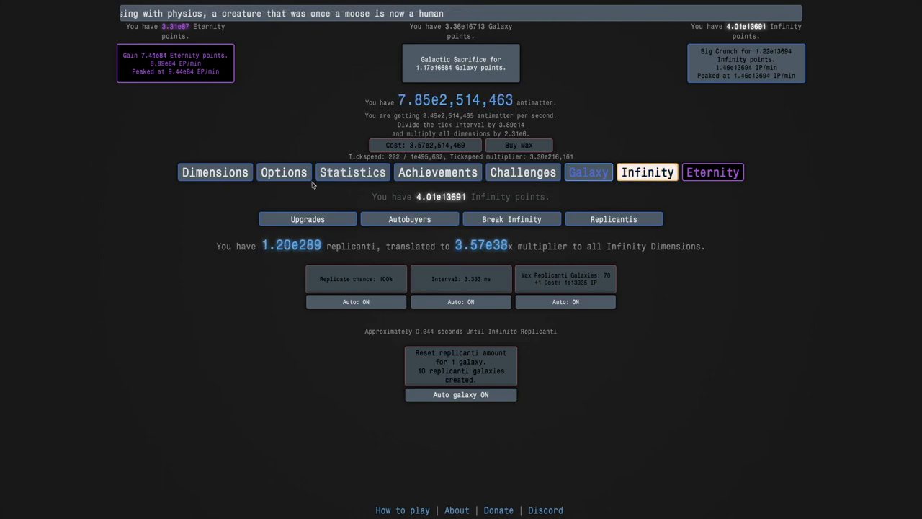
pyautogui.click(215, 173)
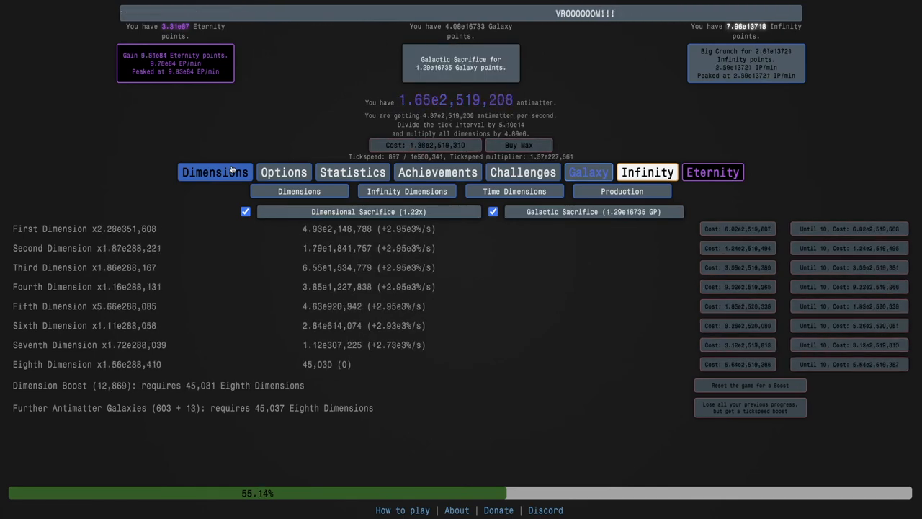
# Step: Buy more Time Theorems on the time study tree, bringing the total to 256
pyautogui.click(713, 171)
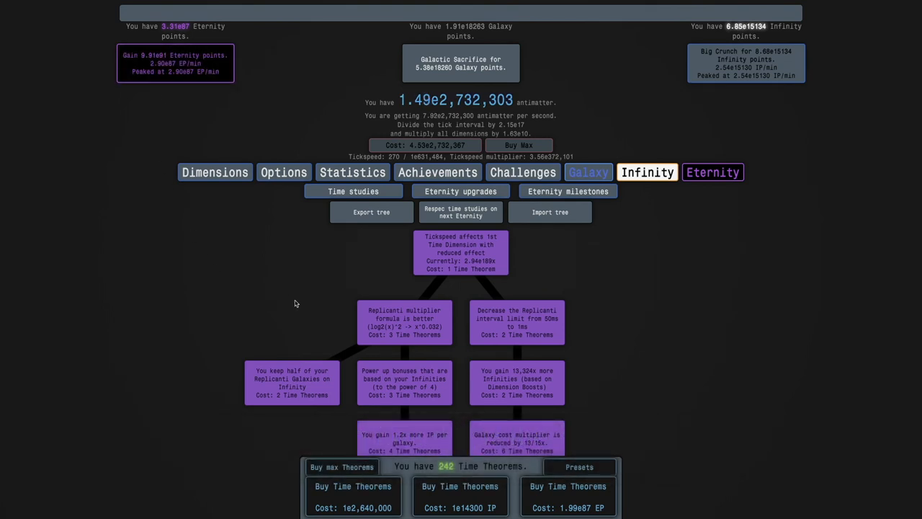
pyautogui.moveTo(300, 305)
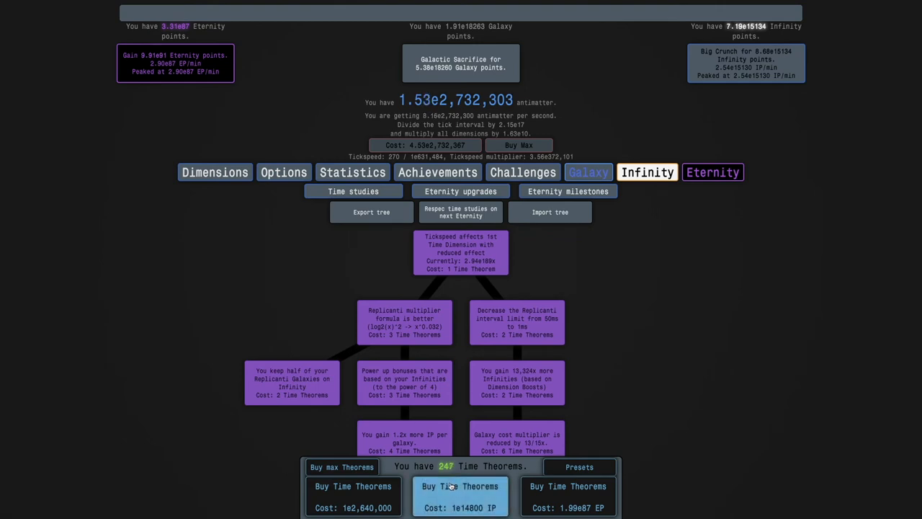
pyautogui.click(351, 502)
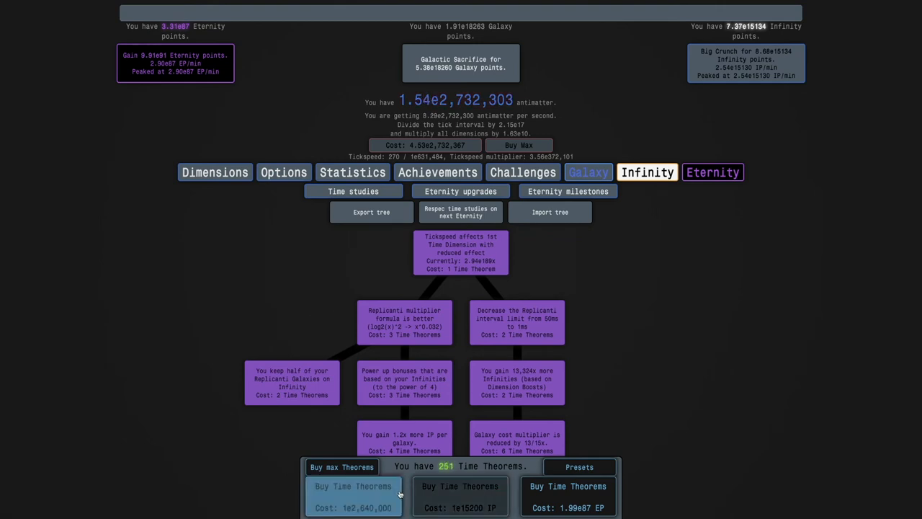
pyautogui.click(351, 496)
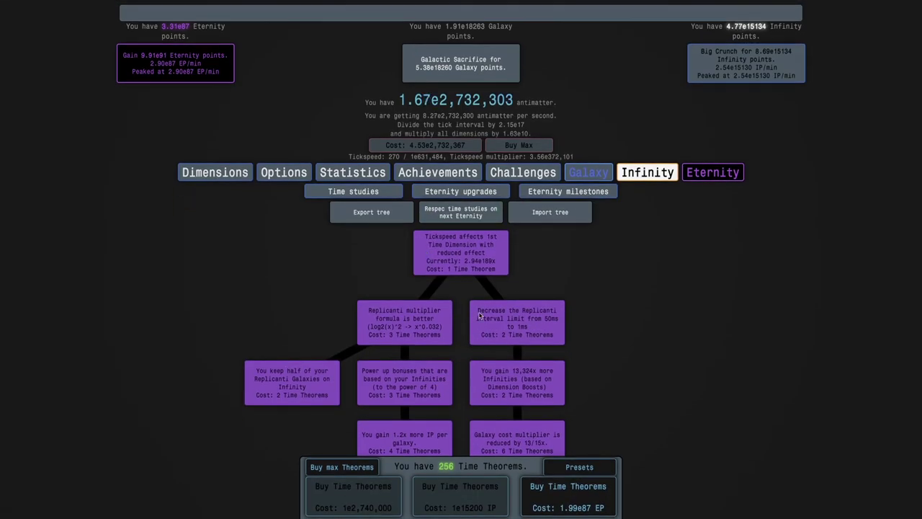
pyautogui.moveTo(511, 295)
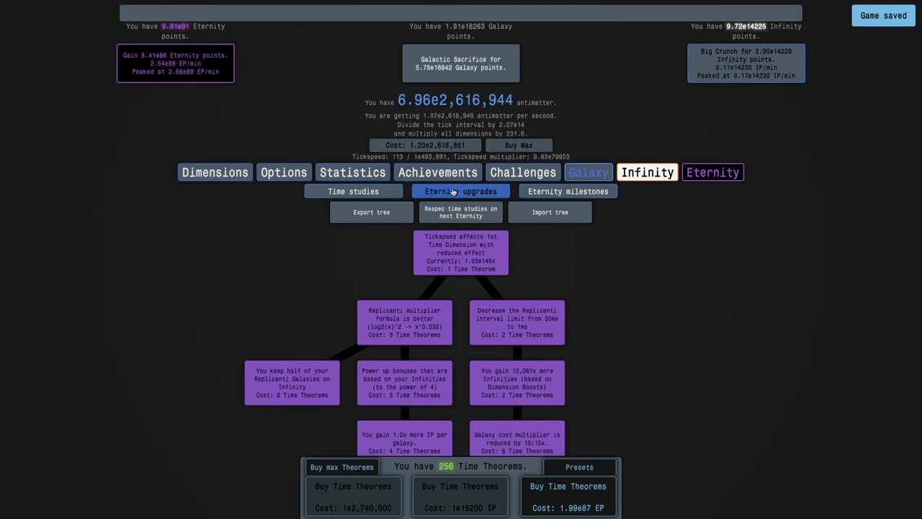
# Step: Glance at the normal Dimensions list, then view the Eternity upgrades page
pyautogui.click(461, 190)
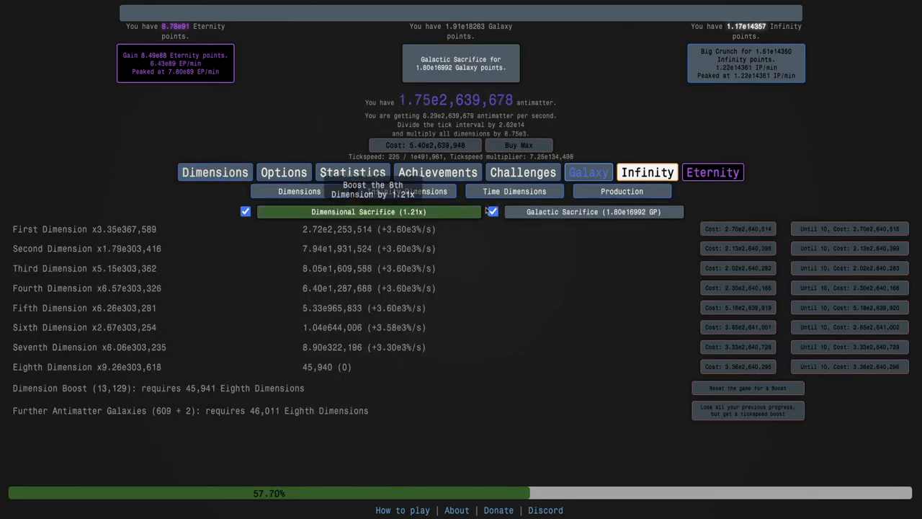
pyautogui.click(513, 190)
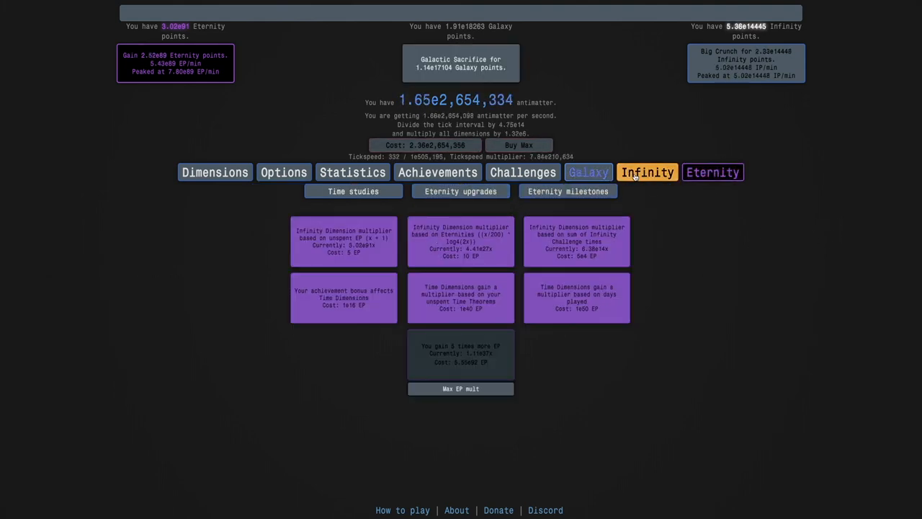
# Step: Check the galaxy upgrades and scroll through the time studies tree before landing on Replicantis
pyautogui.click(588, 171)
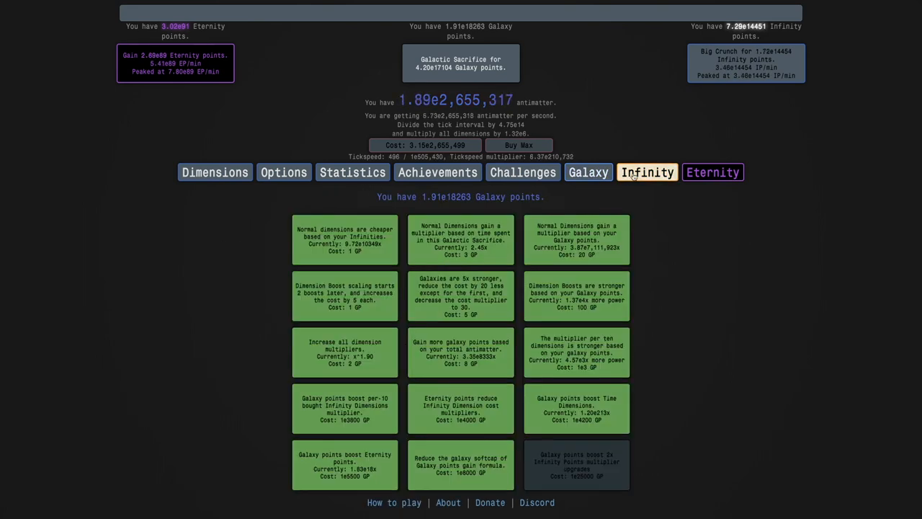
pyautogui.click(647, 172)
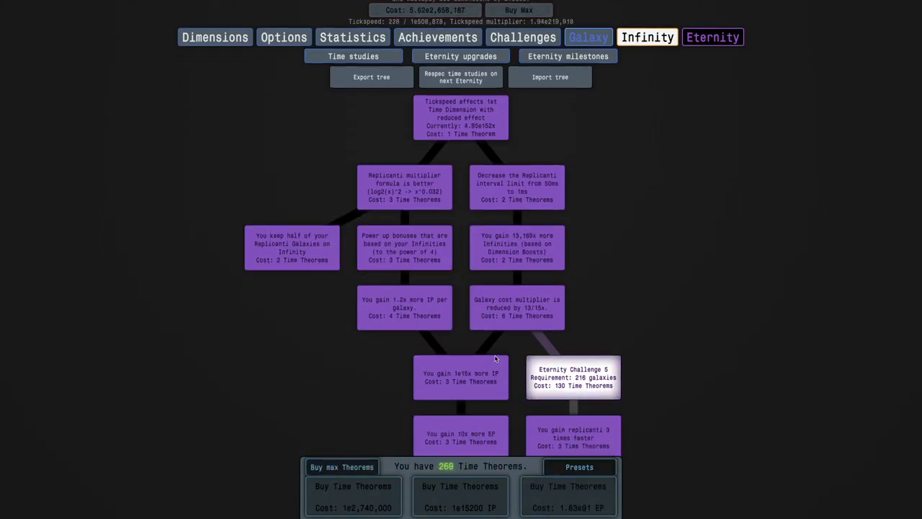
pyautogui.scroll(-3)
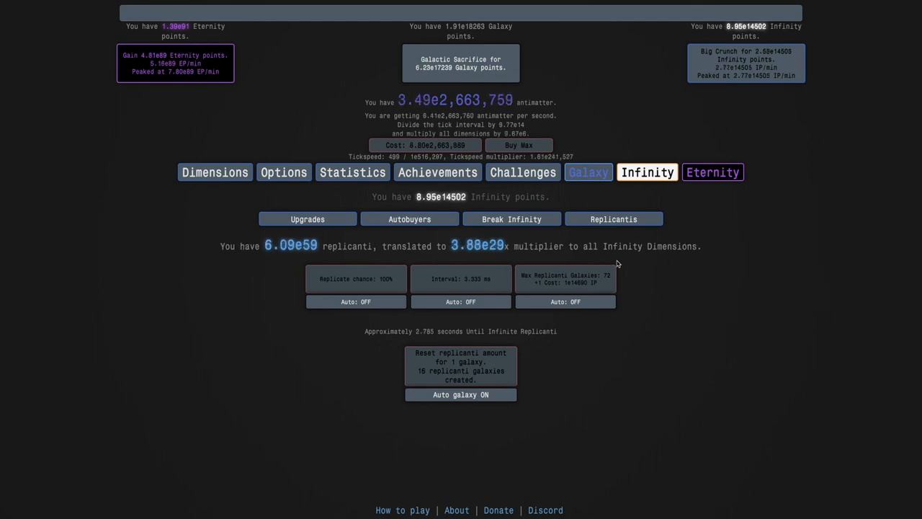
pyautogui.moveTo(653, 276)
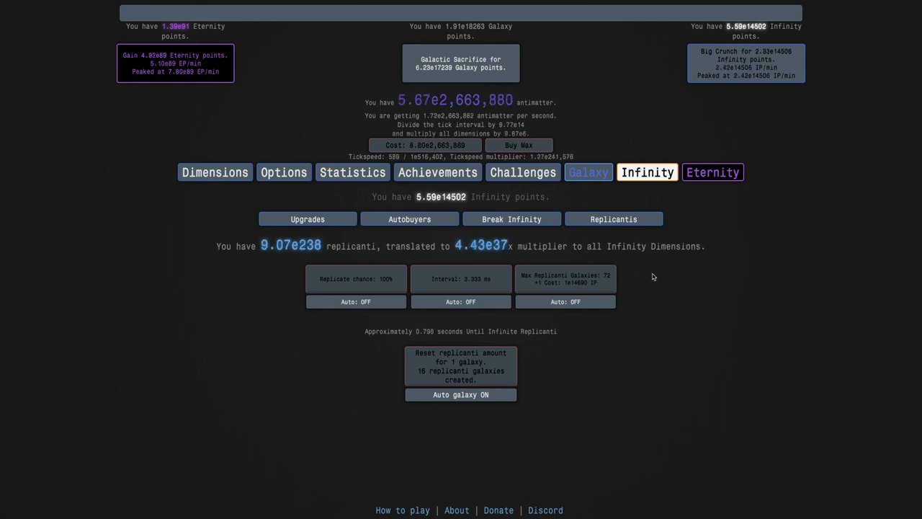
# Step: Review time studies and eternity upgrades, then scroll the achievements grid showing a 4.880x multiplier
pyautogui.click(712, 173)
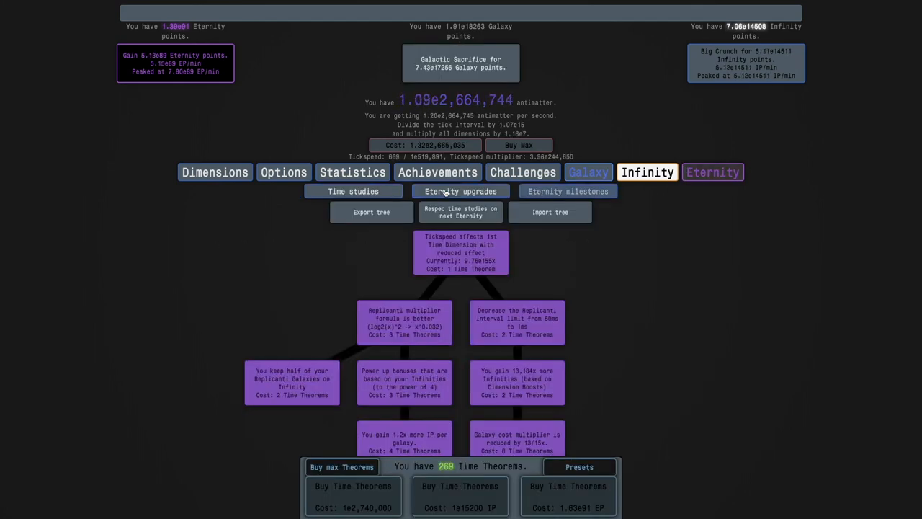
pyautogui.click(461, 190)
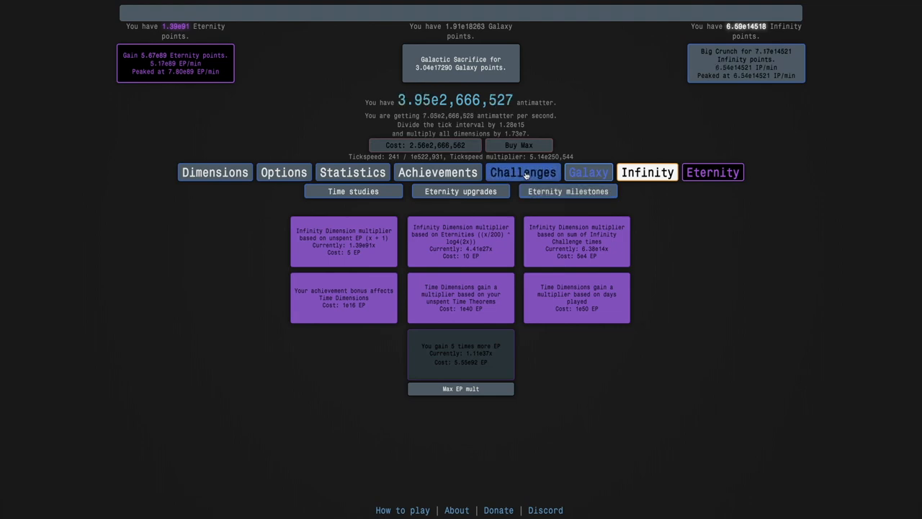
pyautogui.click(438, 172)
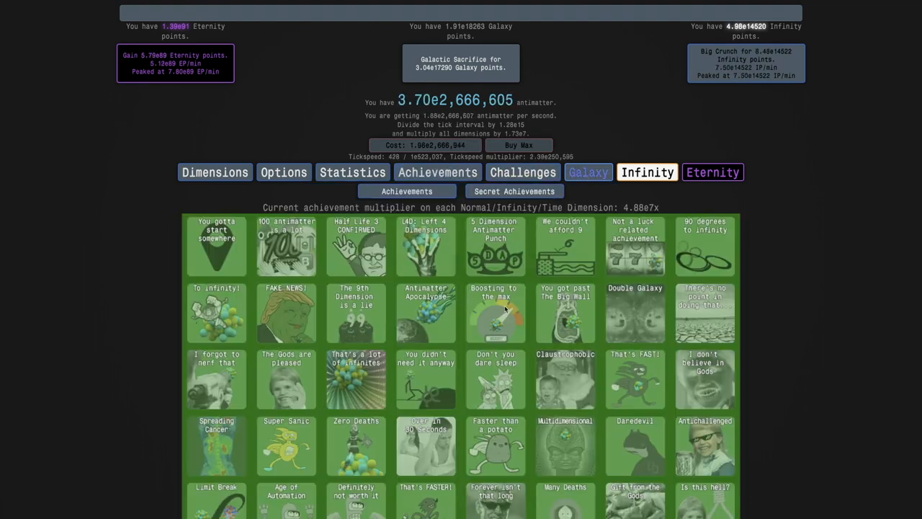
pyautogui.scroll(-3)
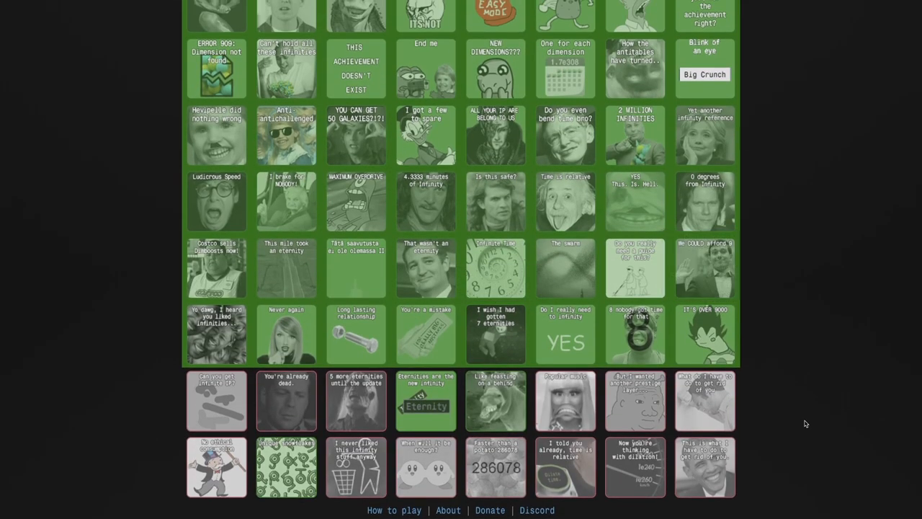
pyautogui.moveTo(217, 337)
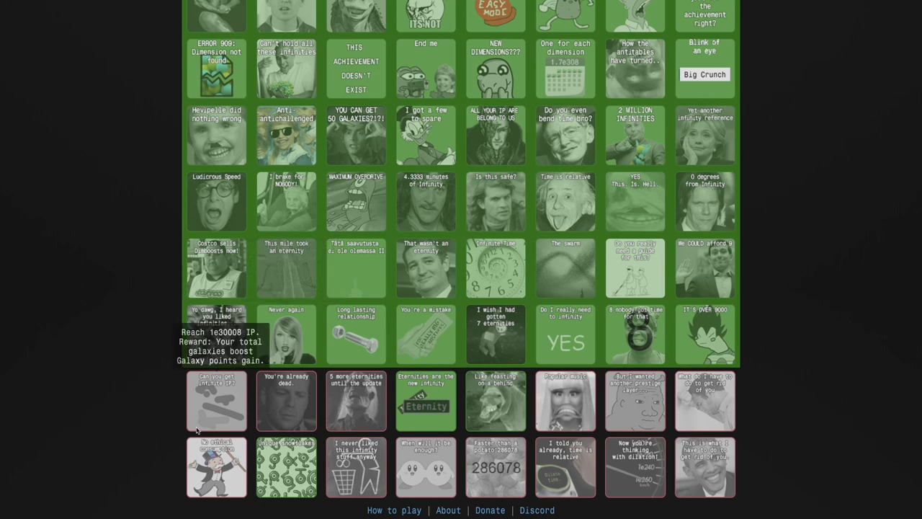
pyautogui.moveTo(199, 415)
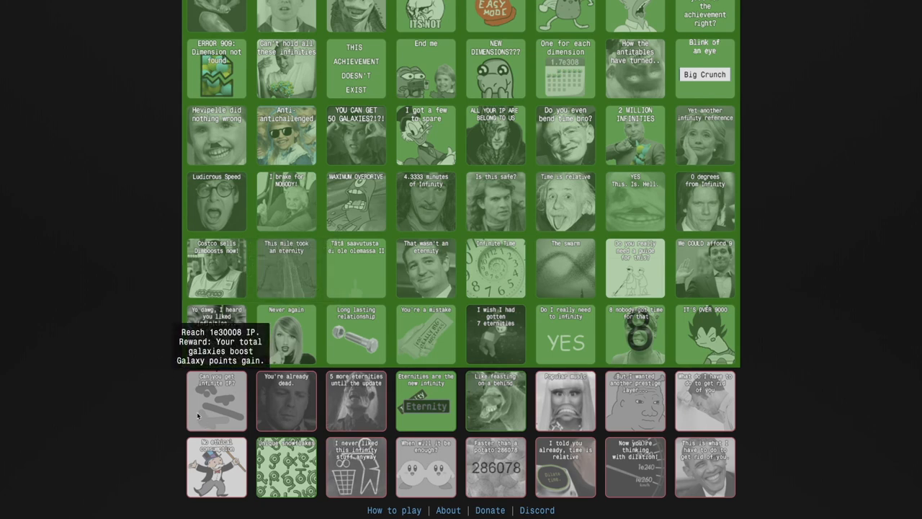
pyautogui.moveTo(283, 409)
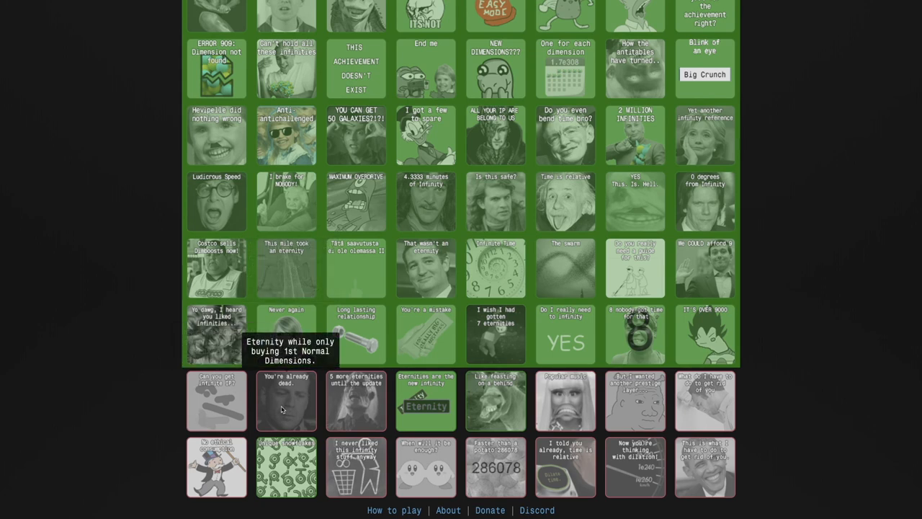
pyautogui.moveTo(297, 421)
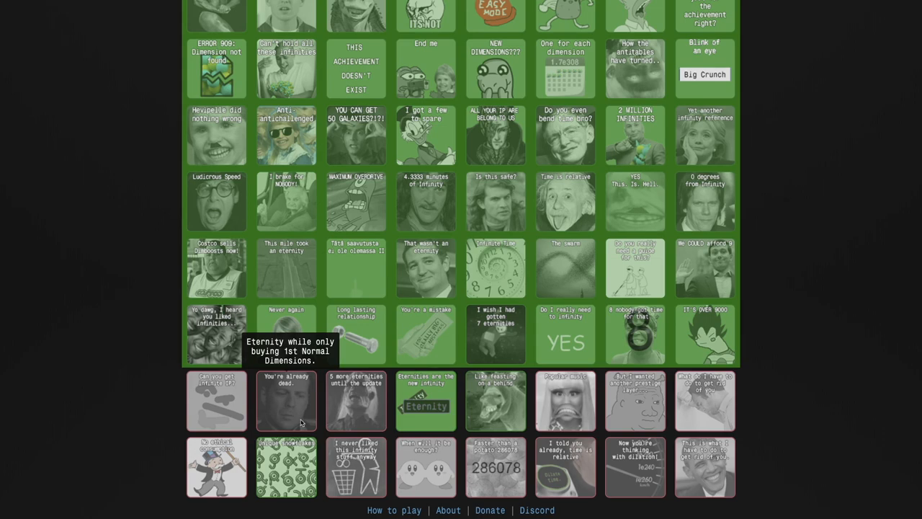
pyautogui.click(588, 164)
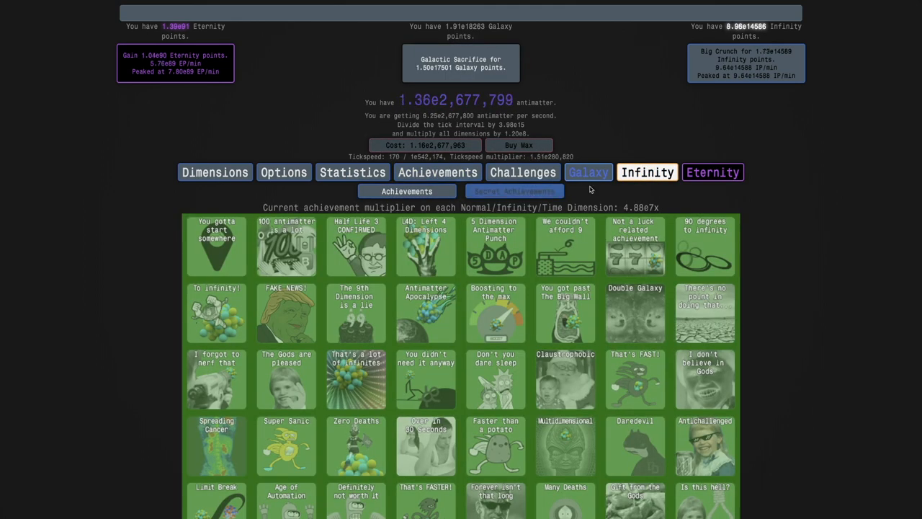
# Step: Tour the autobuyers, Replicanti, eternity milestones and Eternity Challenge progress
pyautogui.click(648, 173)
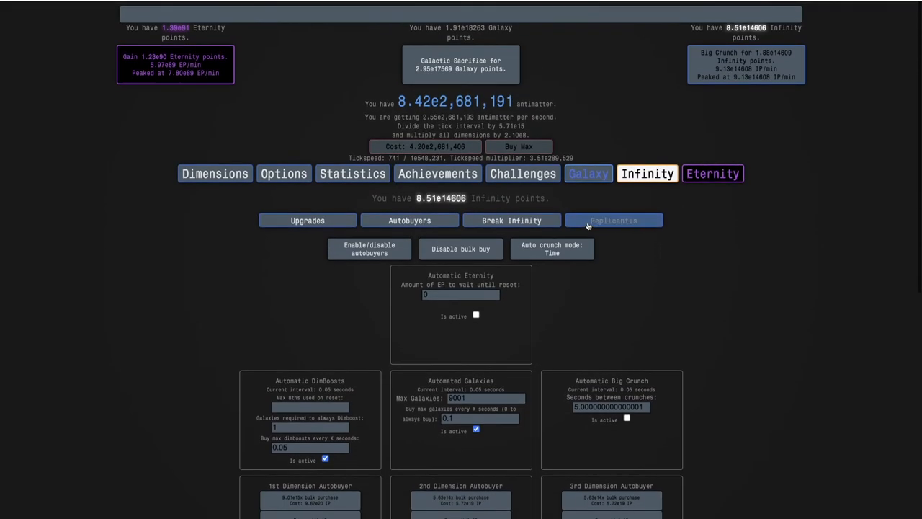
pyautogui.click(614, 219)
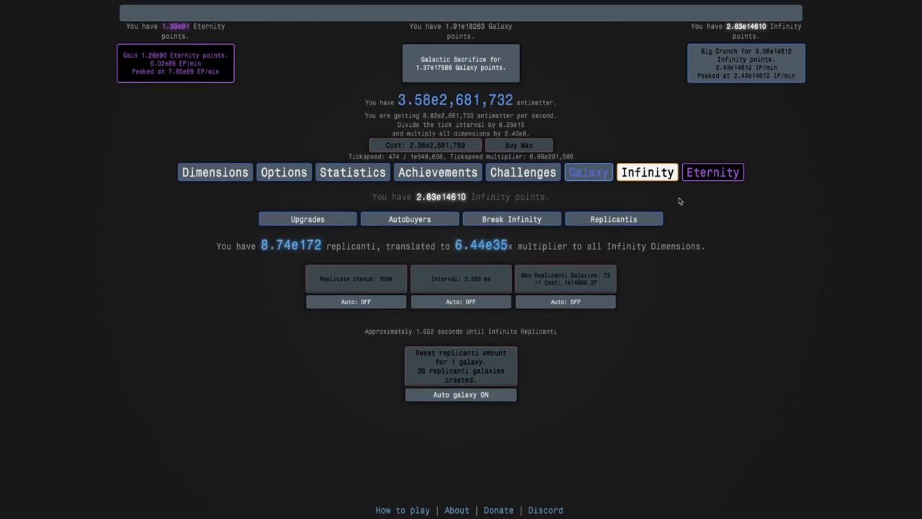
pyautogui.click(712, 171)
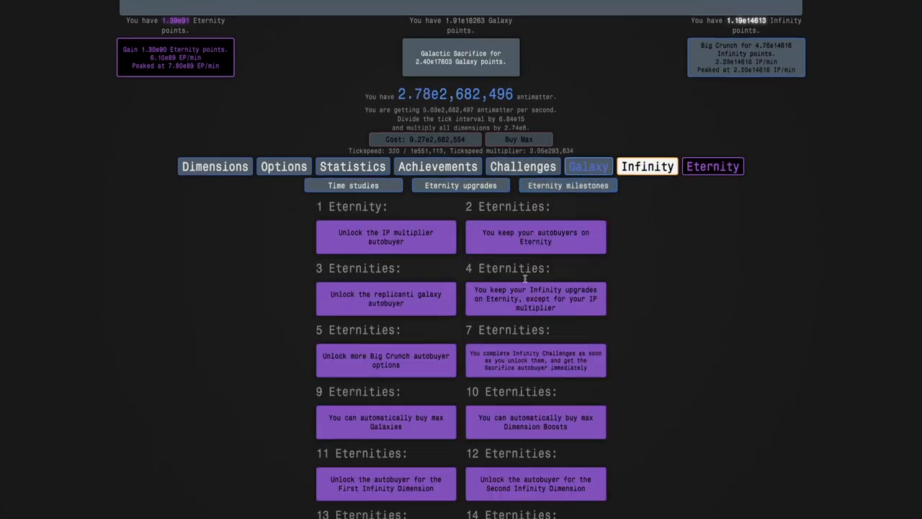
pyautogui.click(354, 190)
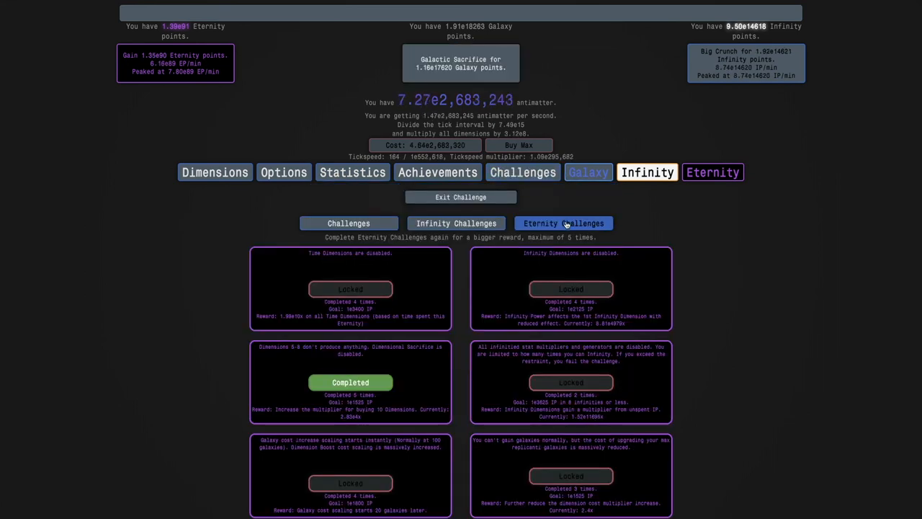
pyautogui.click(648, 171)
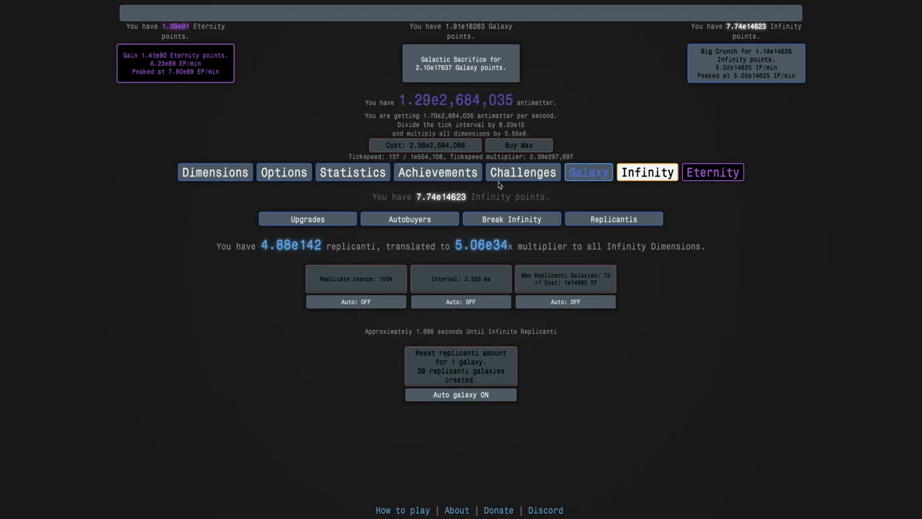
# Step: Check time studies, statistics, achievements and Time Dimensions, ending on Replicanti at 8.50e297
pyautogui.click(712, 172)
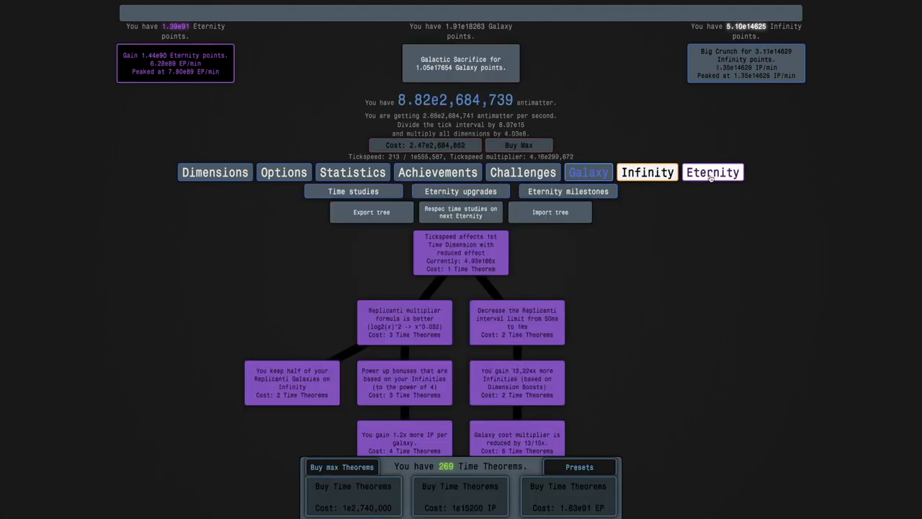
pyautogui.click(438, 173)
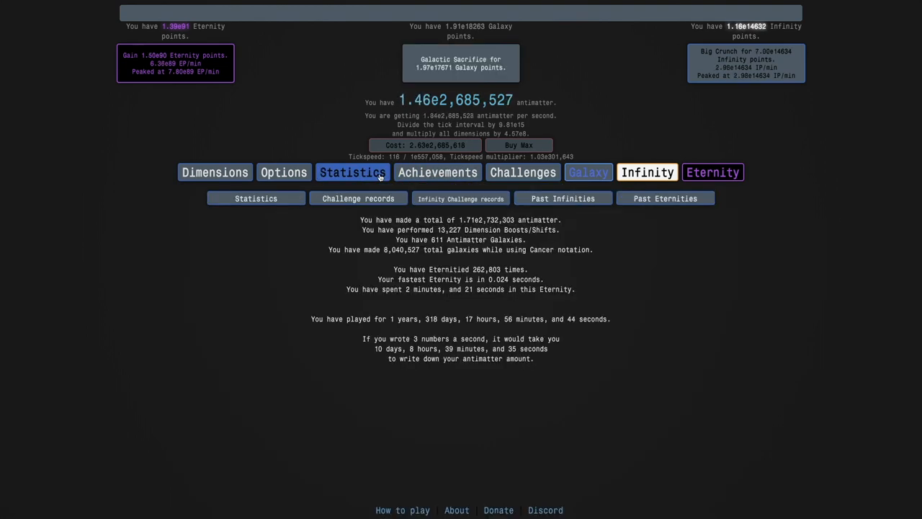
pyautogui.click(438, 173)
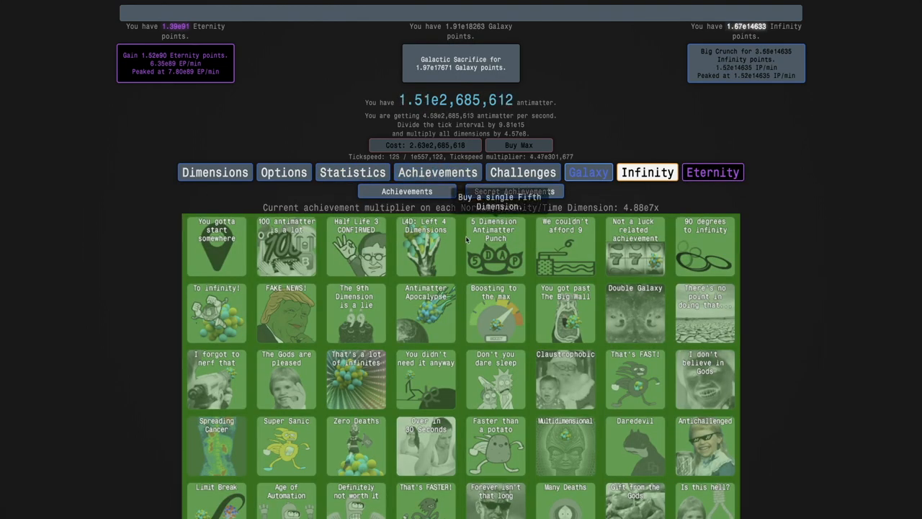
pyautogui.click(647, 173)
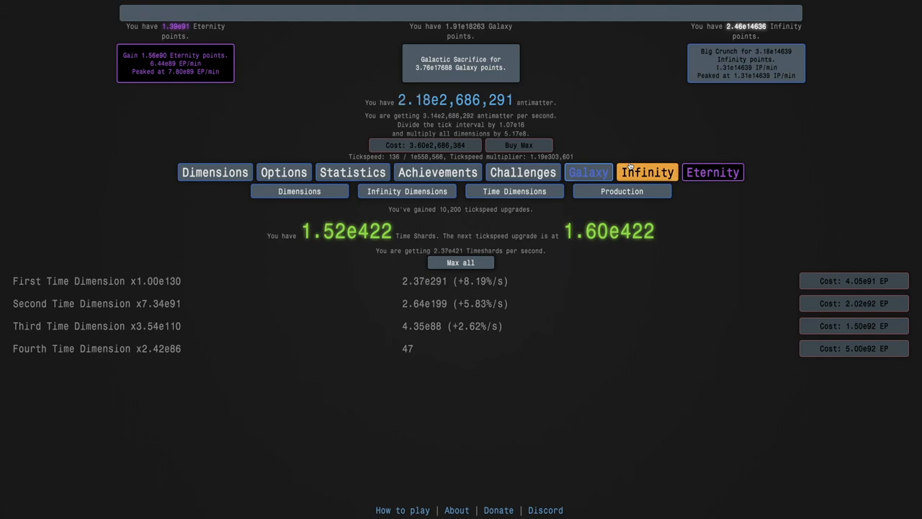
pyautogui.click(647, 173)
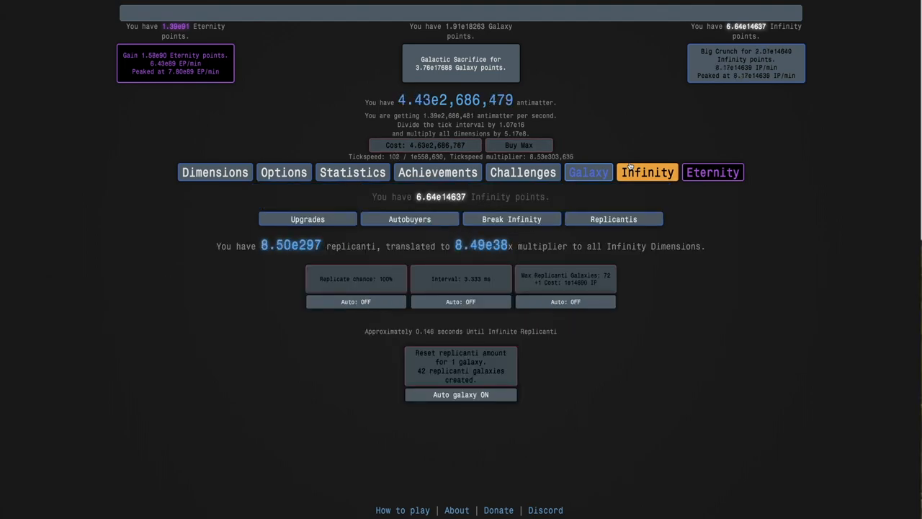